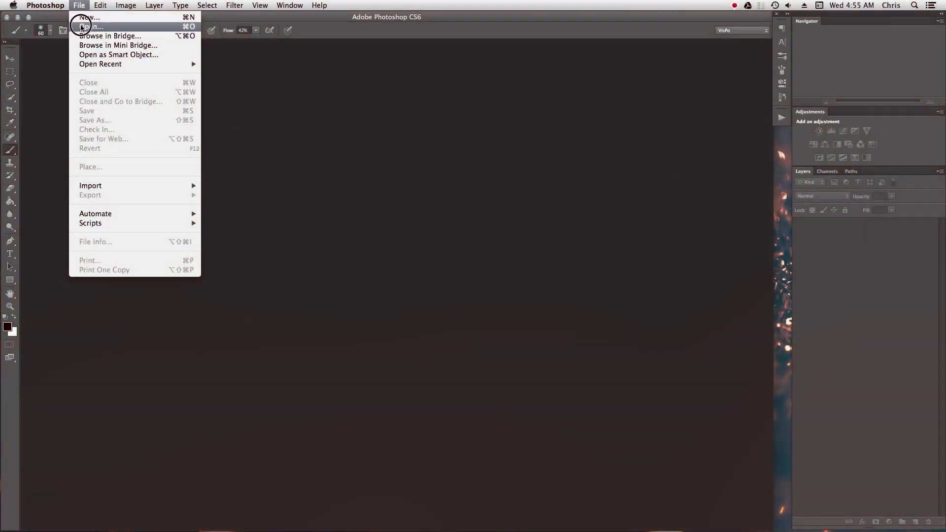
- Open best red apple.jpg from the Desktop
left_click(87, 26)
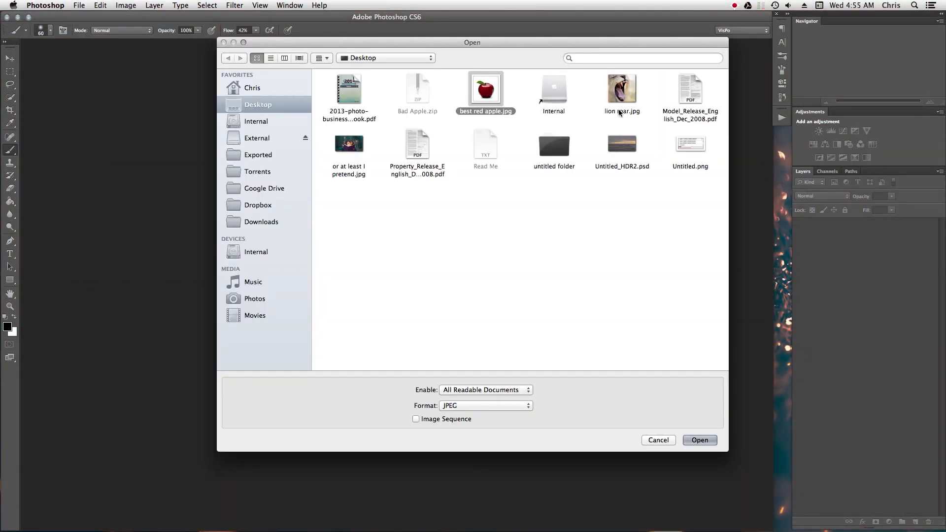
left_click(700, 440)
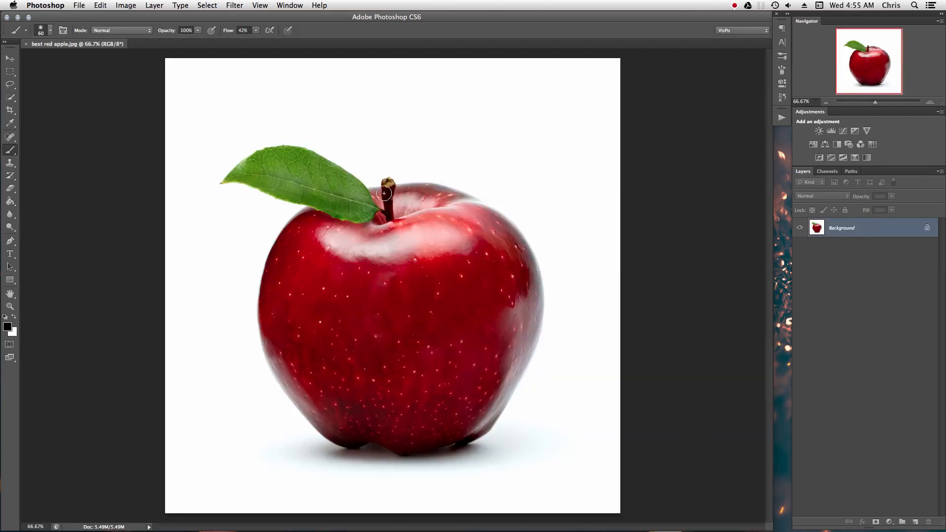
- Place lion roar.jpg over the apple, commit it and rasterize the smart object layer
left_click(79, 6)
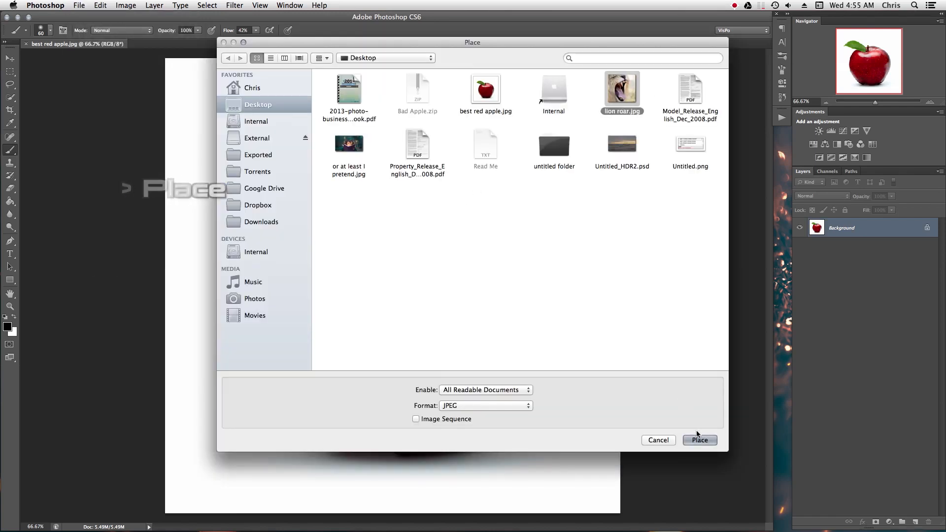
left_click(699, 439)
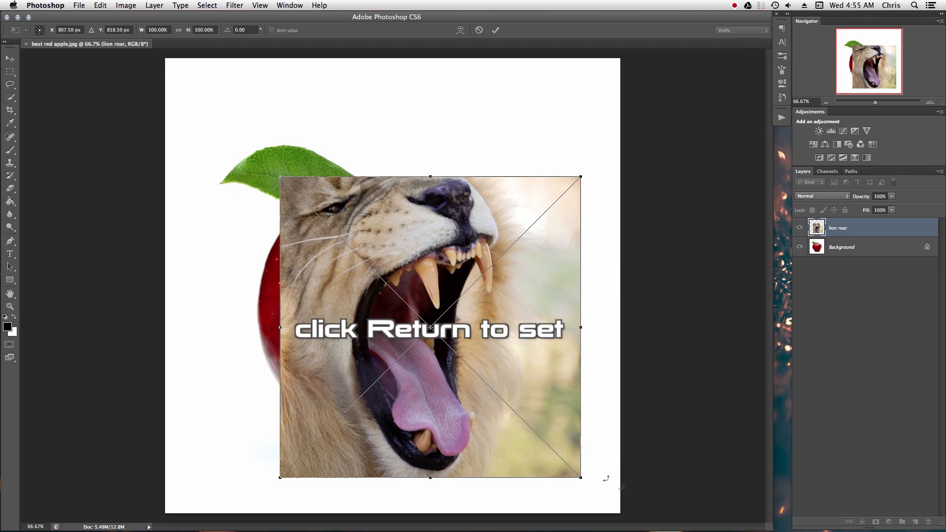
mouse_move(471, 303)
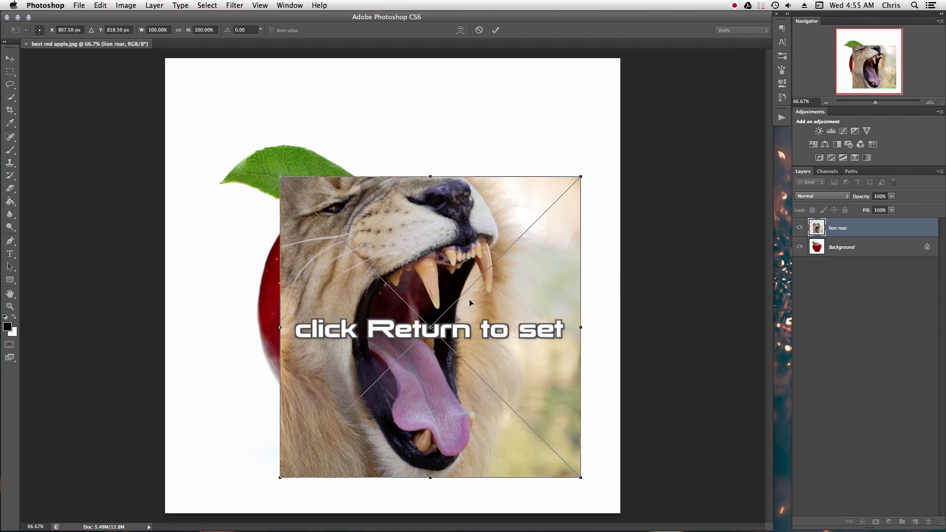
key("Return")
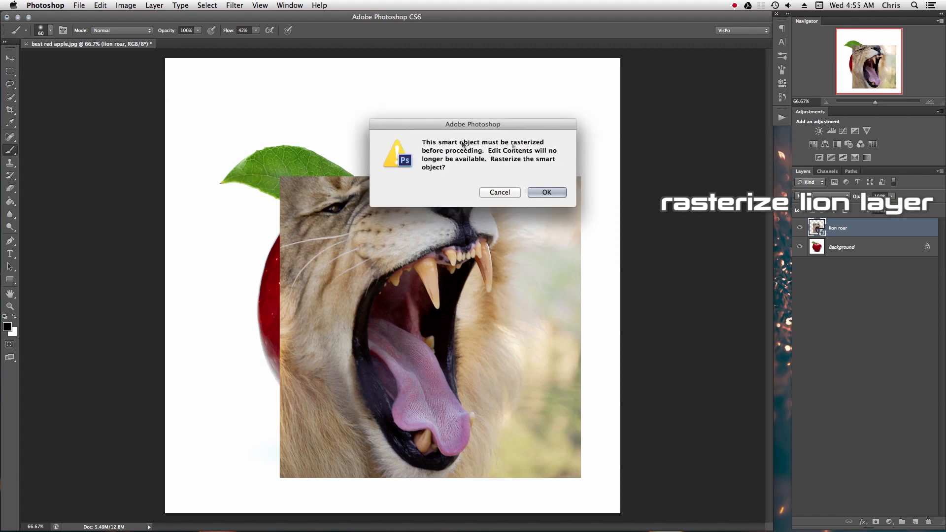
left_click(546, 192)
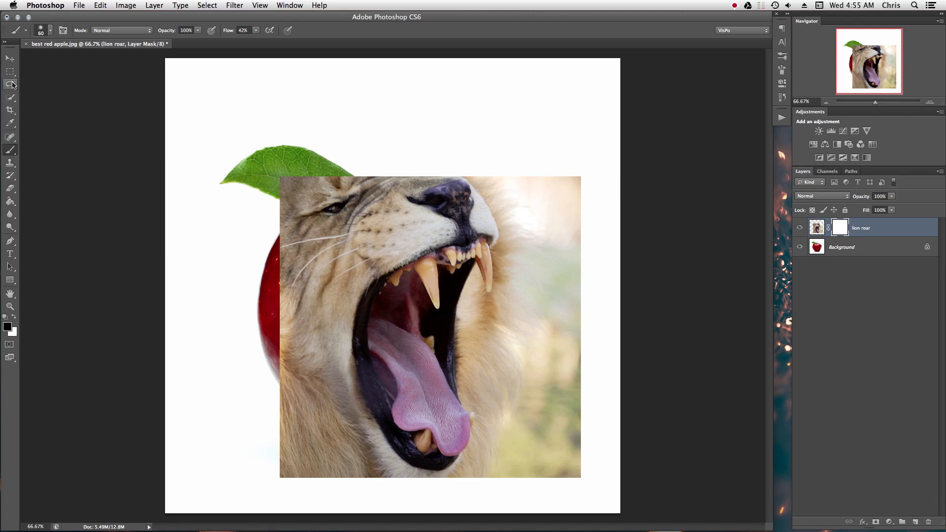
- Lasso the lion's open mouth, invert the selection and delete the rest from the mask
left_click(10, 85)
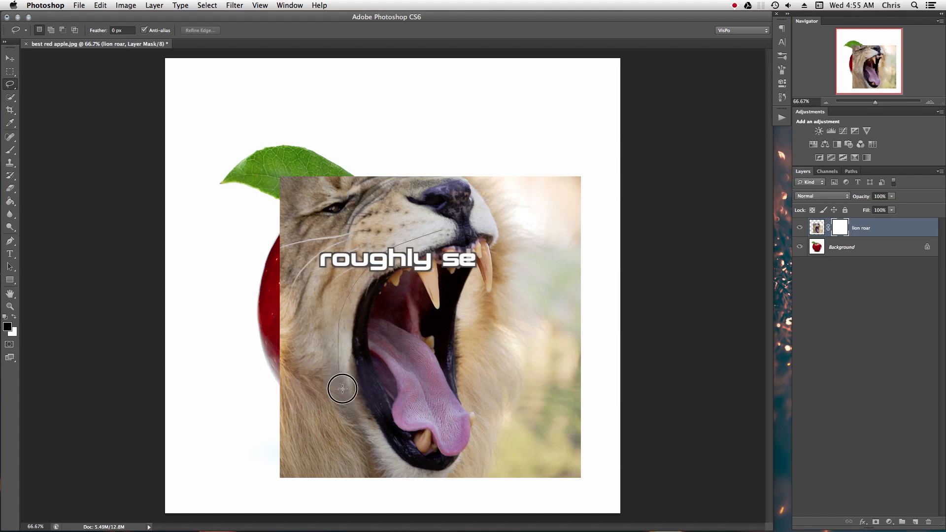
left_click_drag(342, 389, 483, 437)
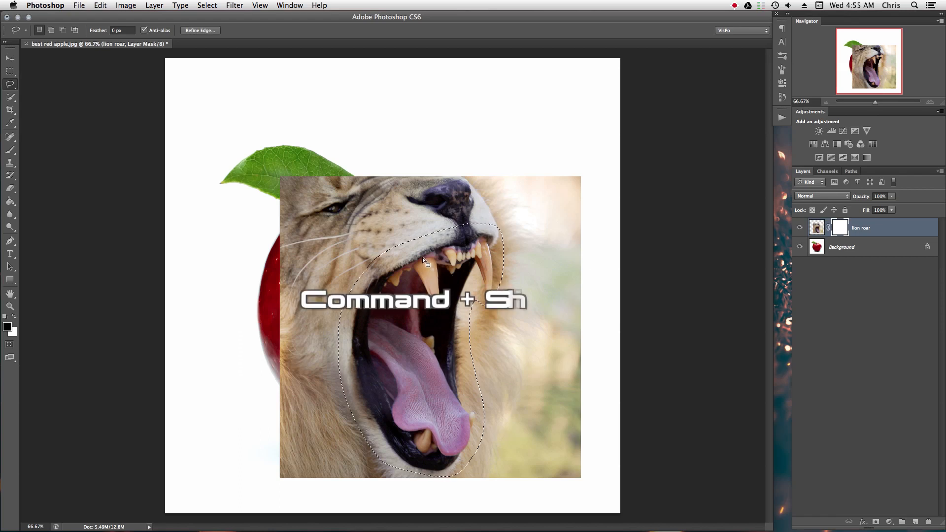
key("cmd+shift+i")
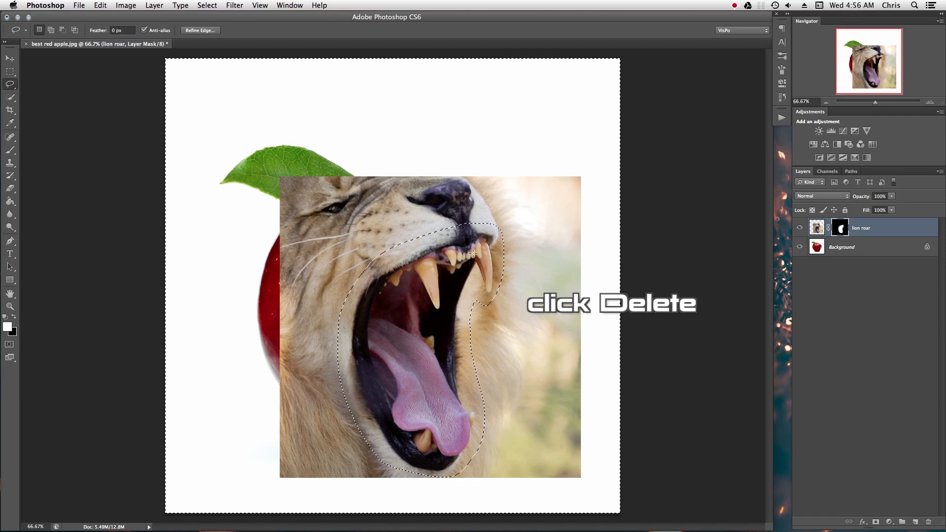
key("Delete")
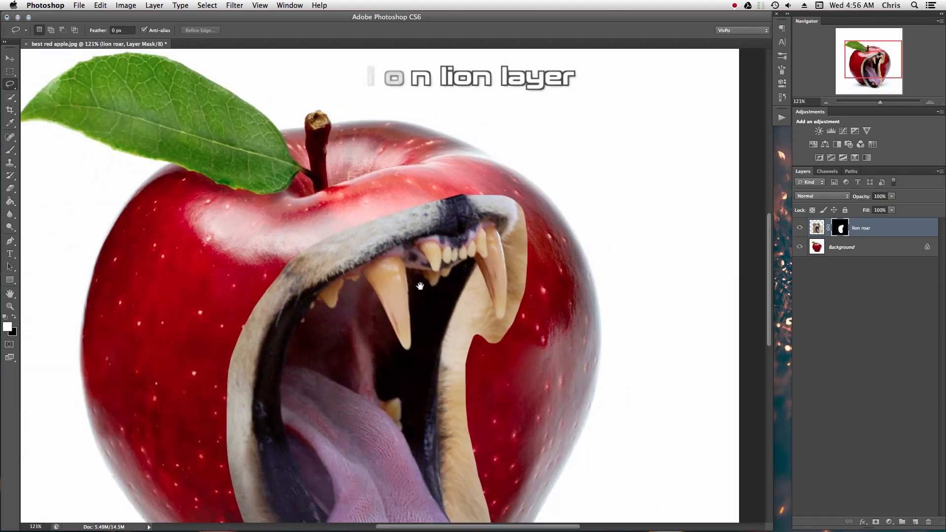
- Drag the masked lion mouth onto the apple's right side with the Move tool
left_click(10, 58)
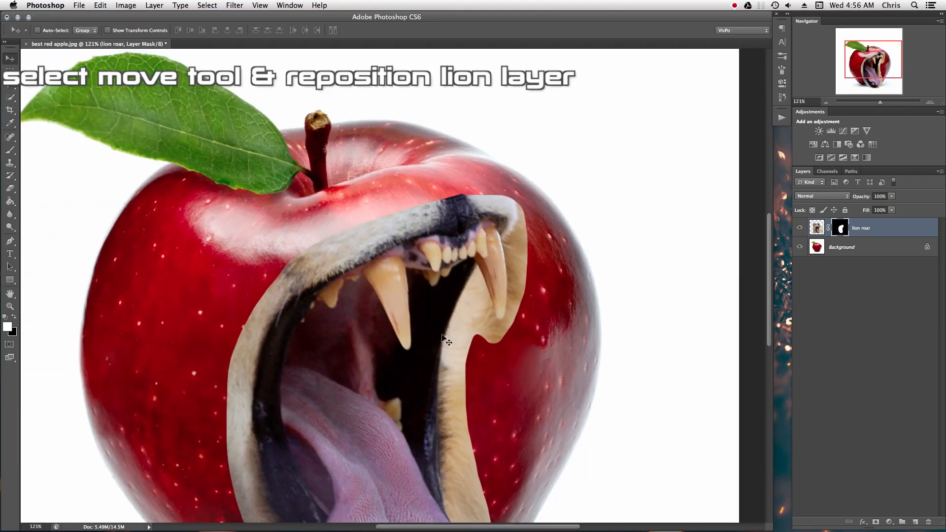
left_click_drag(443, 340, 546, 295)
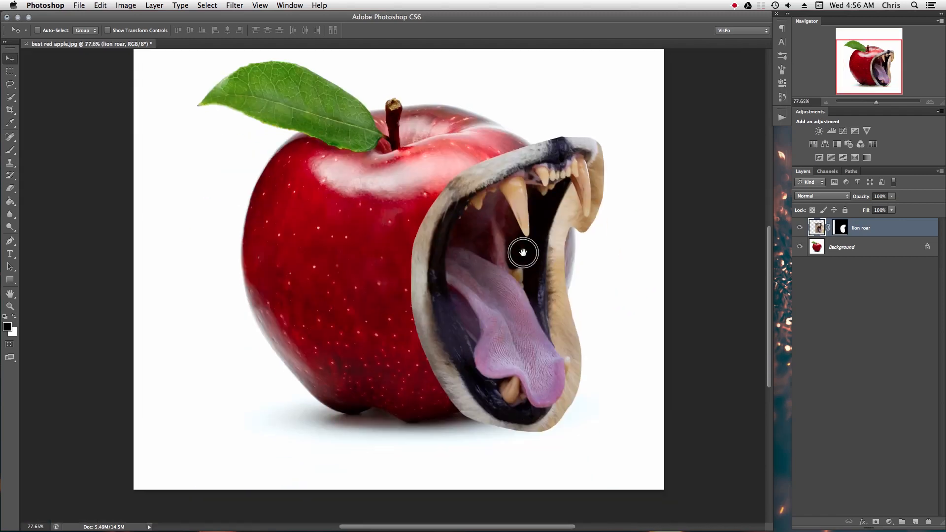
left_click_drag(523, 252, 560, 319)
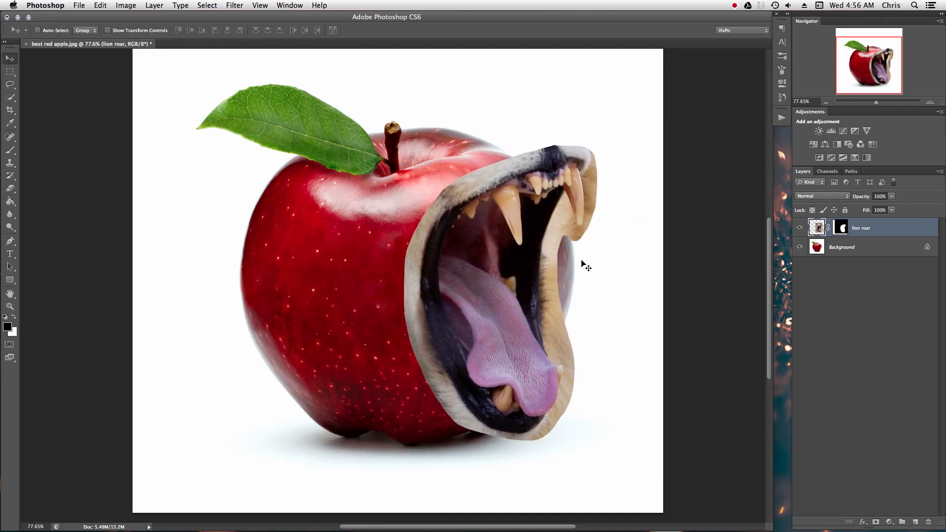
mouse_move(147, 216)
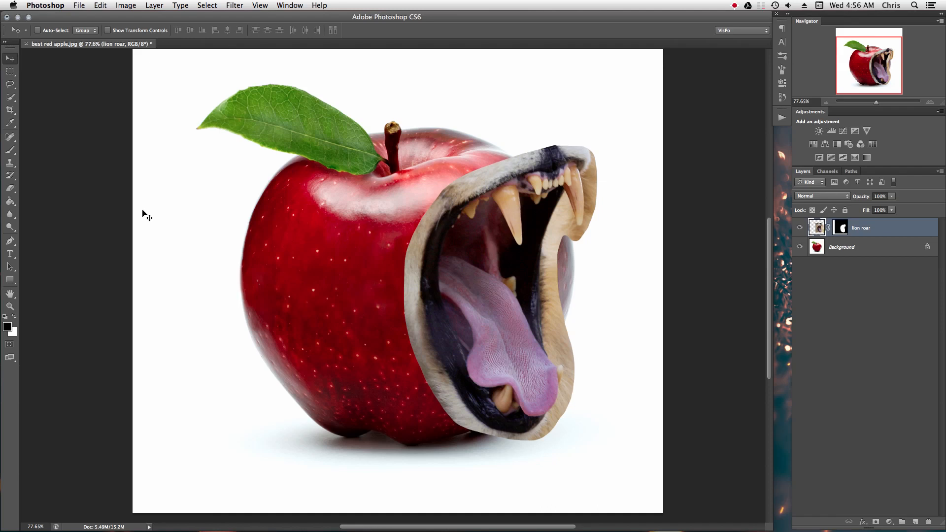
- Brush away the mouth's upper edge on the mask and nudge the mouth back to the right
left_click(10, 150)
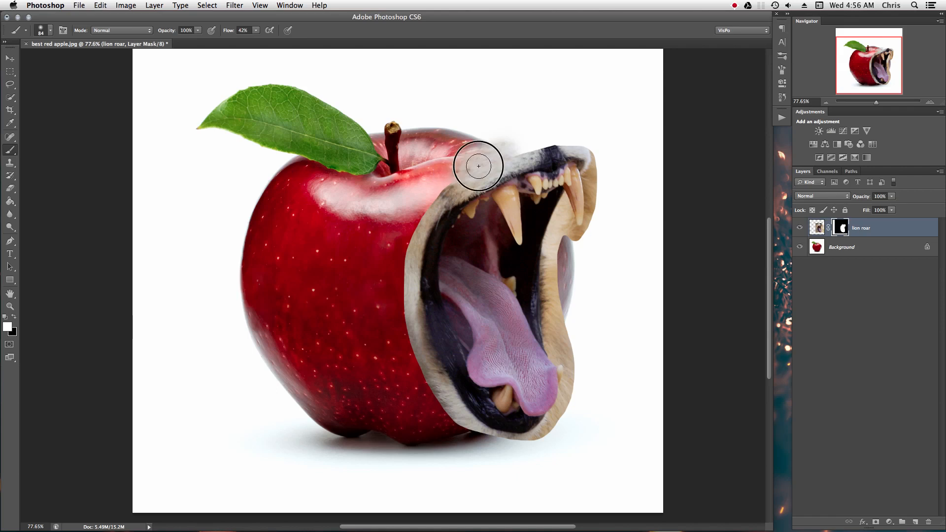
left_click_drag(478, 165, 389, 311)
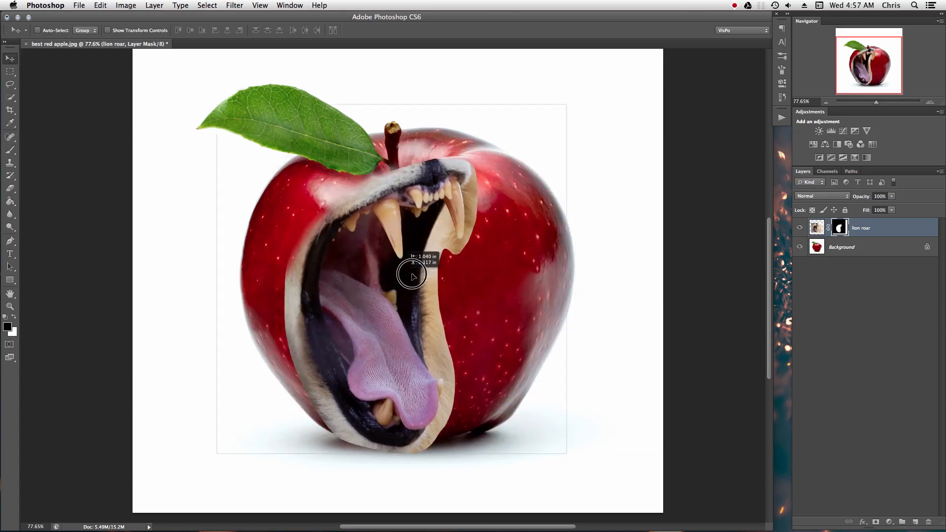
left_click_drag(412, 275, 481, 272)
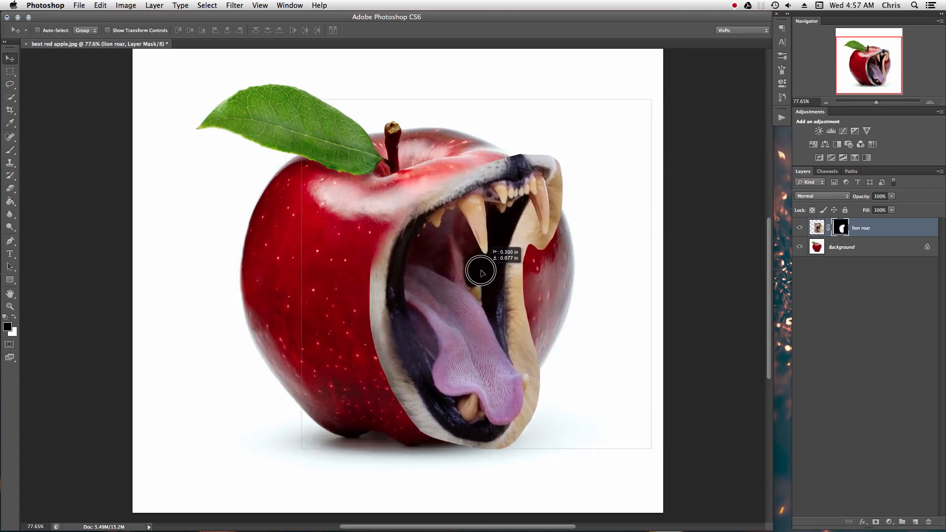
left_click_drag(482, 272, 521, 265)
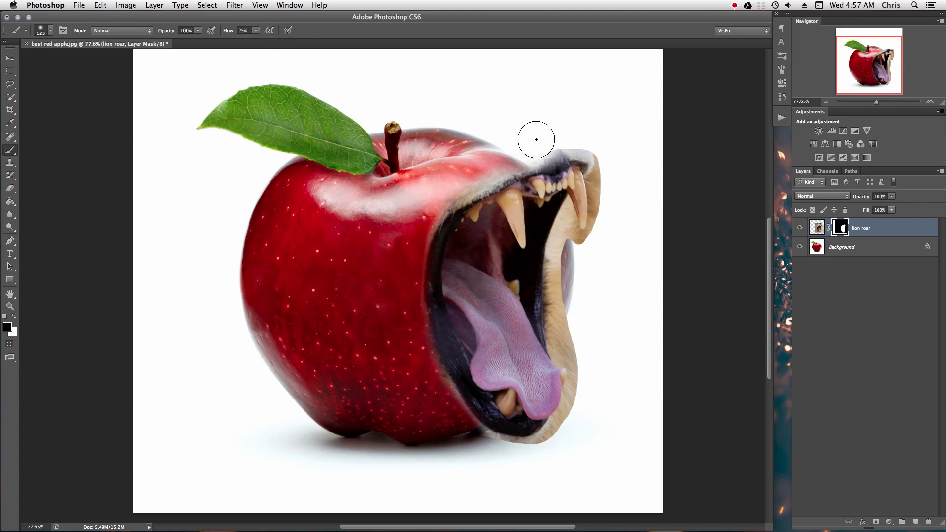
- Soften the top and lower mouth edges so the fur blends into the apple skin
left_click_drag(536, 139, 429, 199)
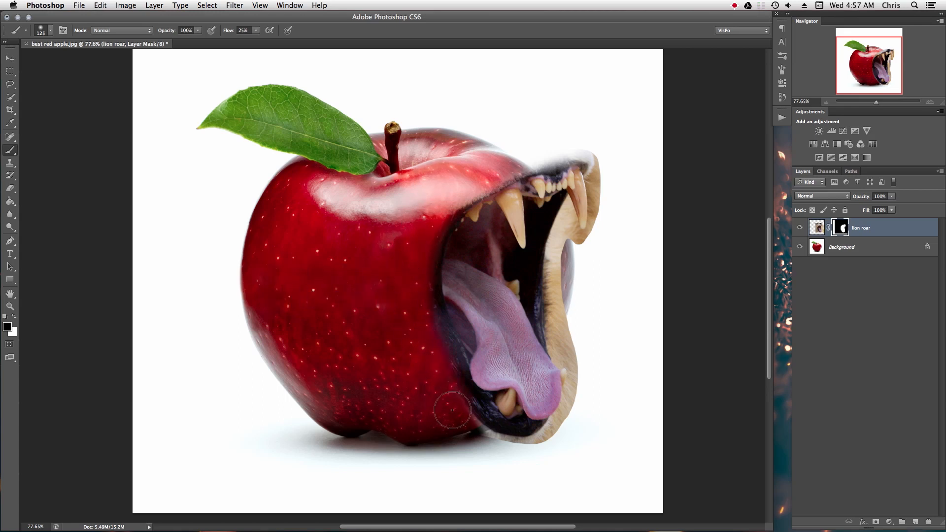
left_click_drag(452, 410, 532, 447)
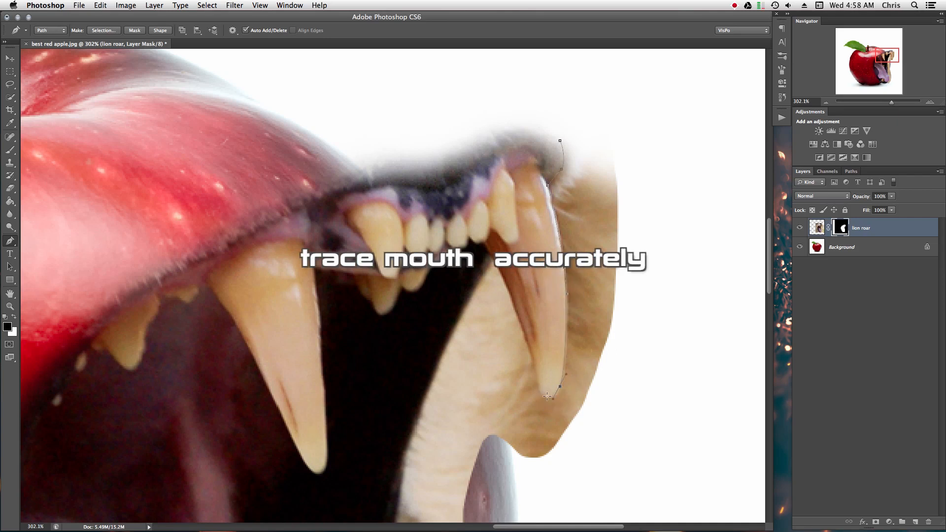
- Add Pen tool anchor points tracing the tooth edge and jaw line
left_click(547, 396)
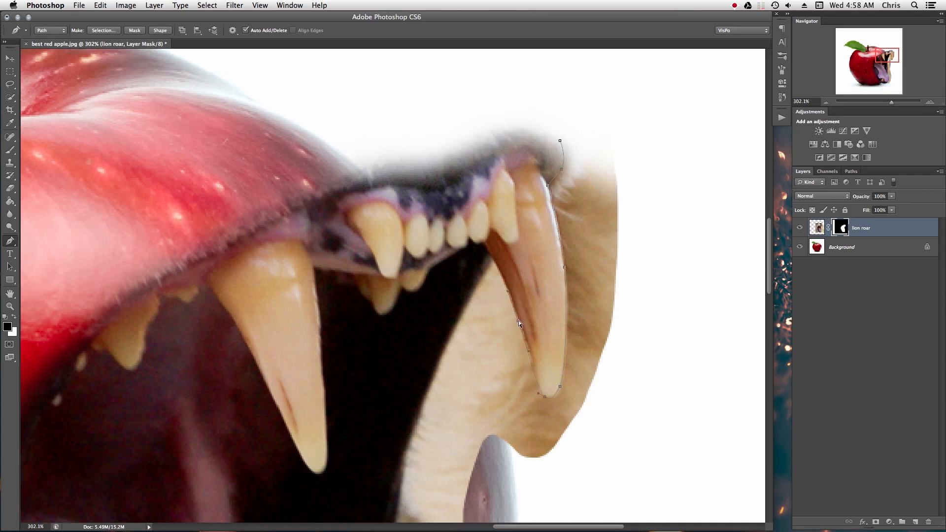
left_click(492, 260)
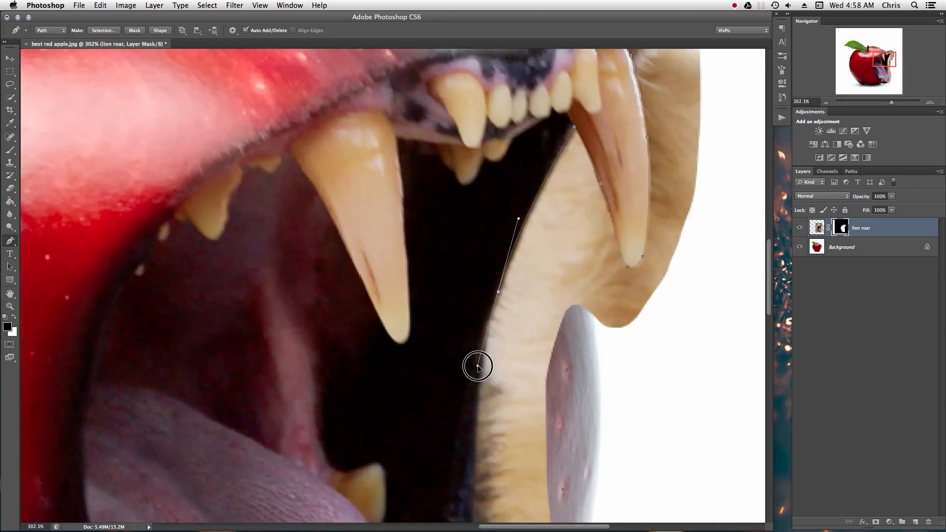
scroll("down", 3)
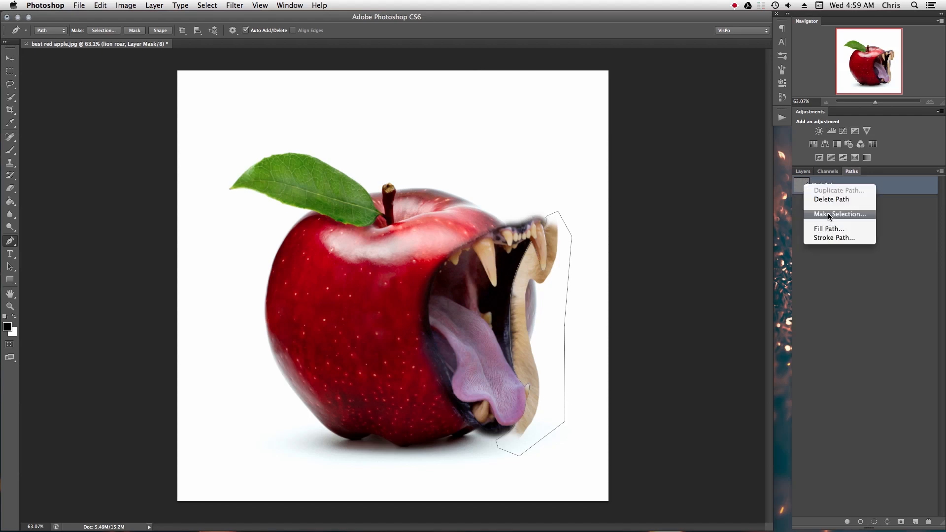
- Make a selection from the work path and delete the fur outside it on the mask
left_click(838, 214)
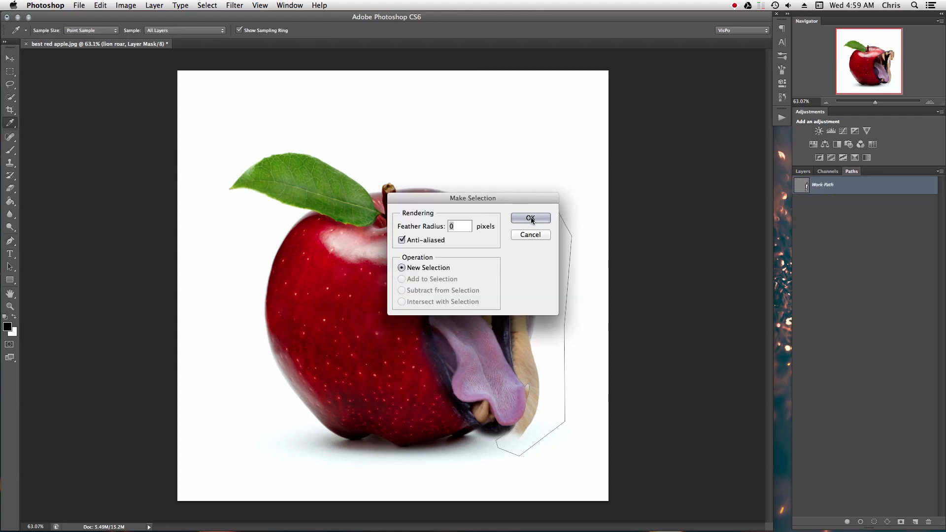
left_click(530, 218)
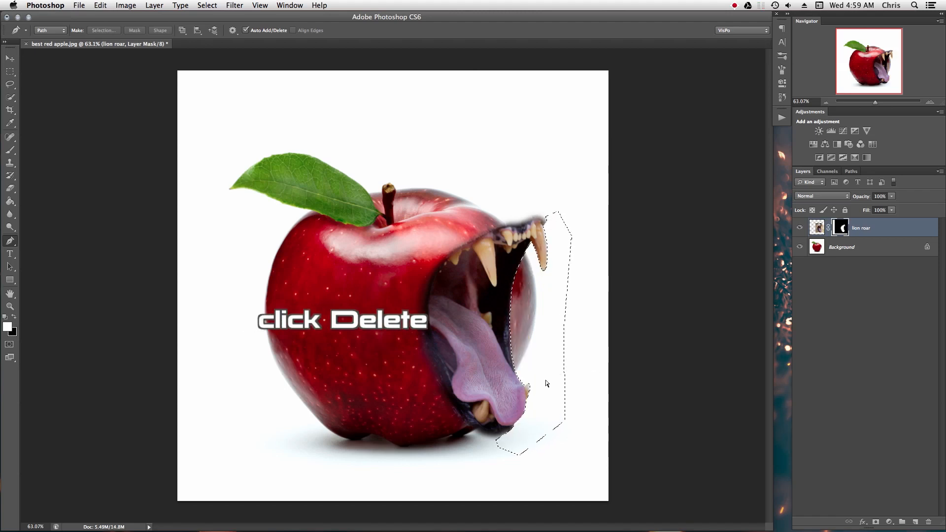
key("Delete")
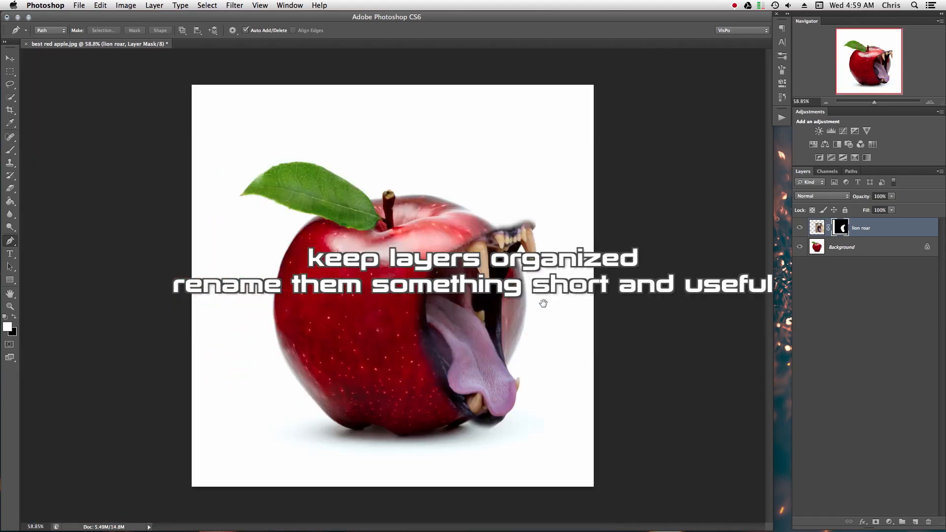
- Rename the lion layer to mouth
double_click(861, 227)
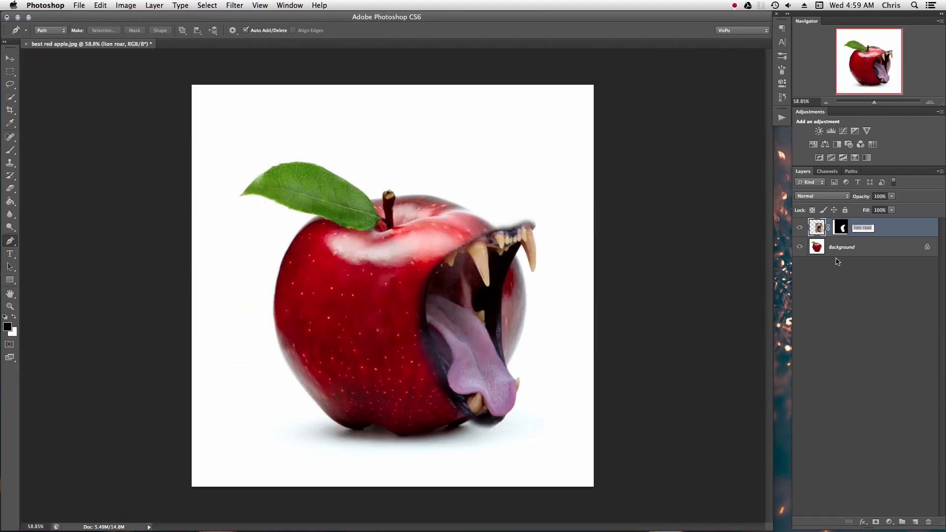
type("mouth")
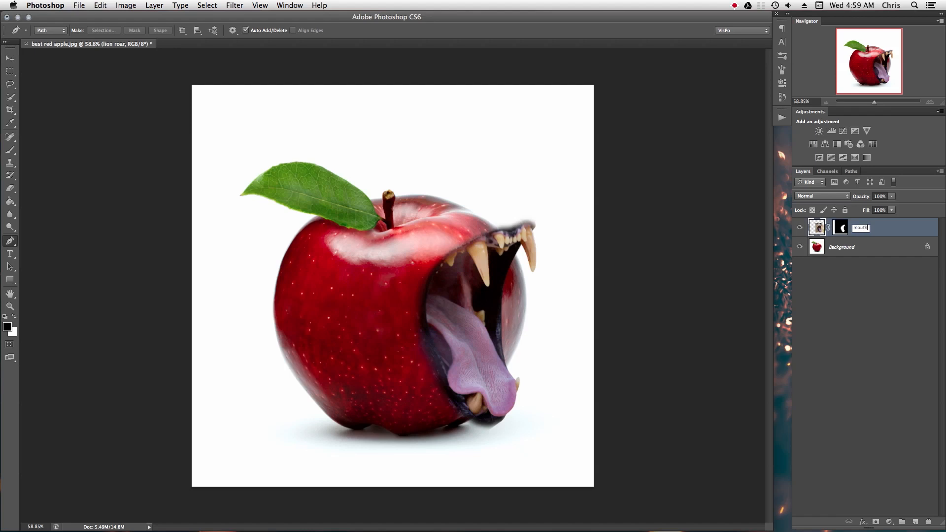
key("Return")
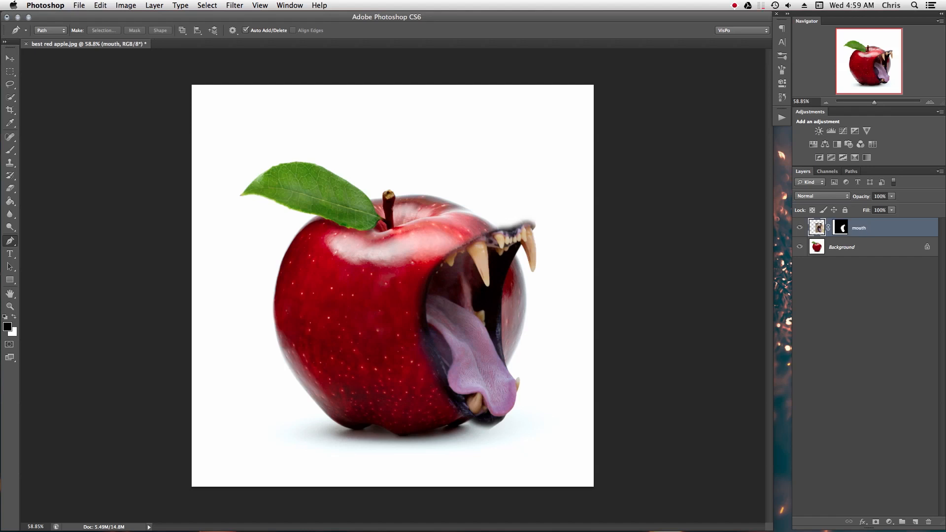
- Duplicate the apple Background, delete the original and rename the copies back and front
left_click(842, 246)
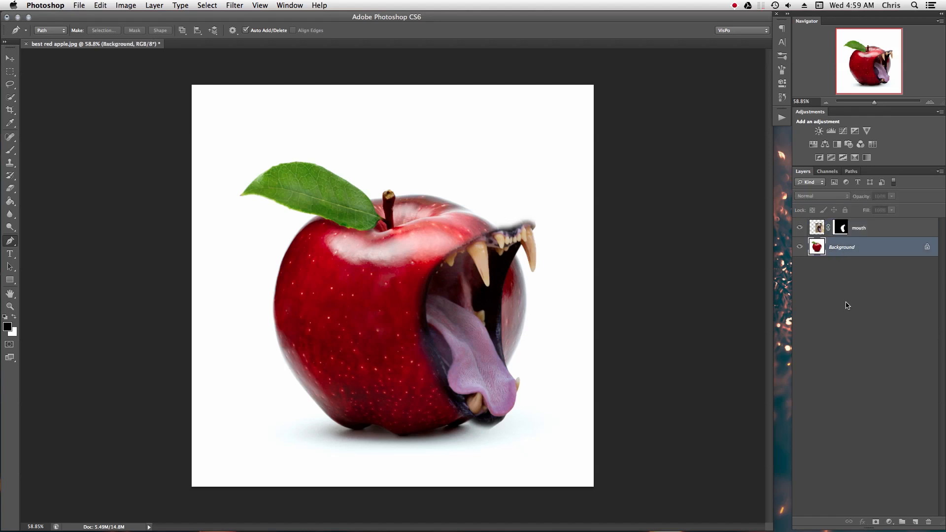
left_click(841, 246)
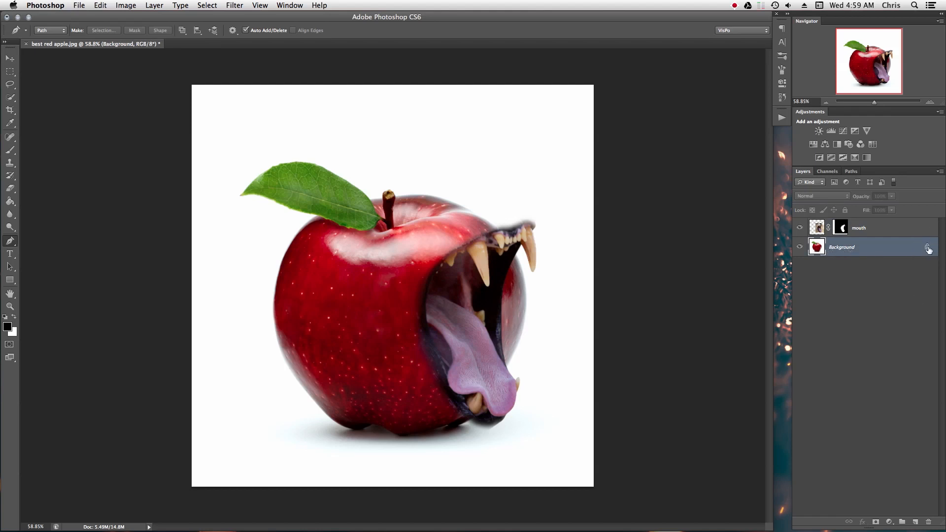
key("cmd+j")
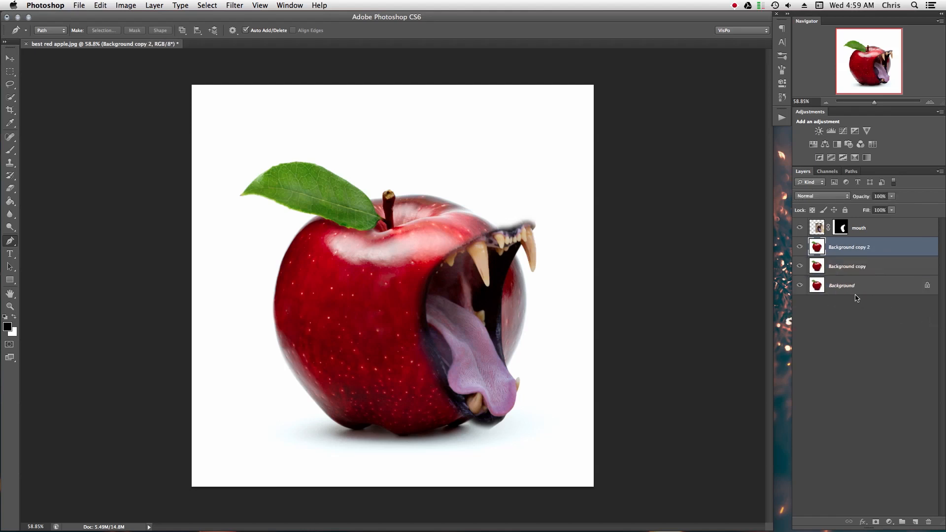
left_click(841, 284)
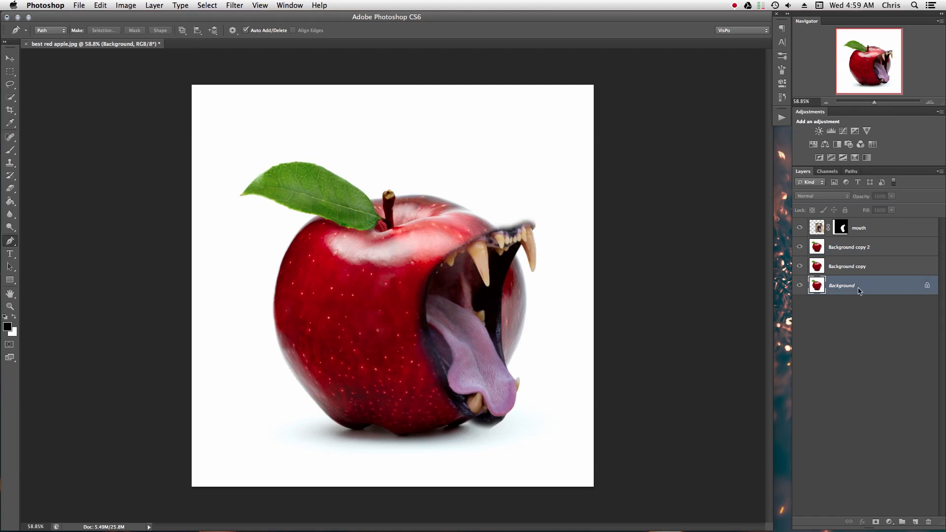
left_click(846, 266)
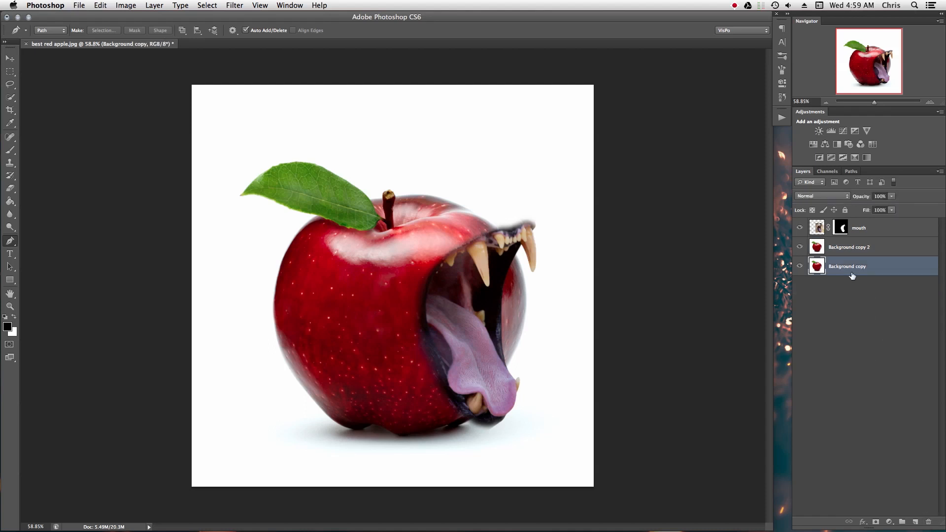
double_click(847, 266)
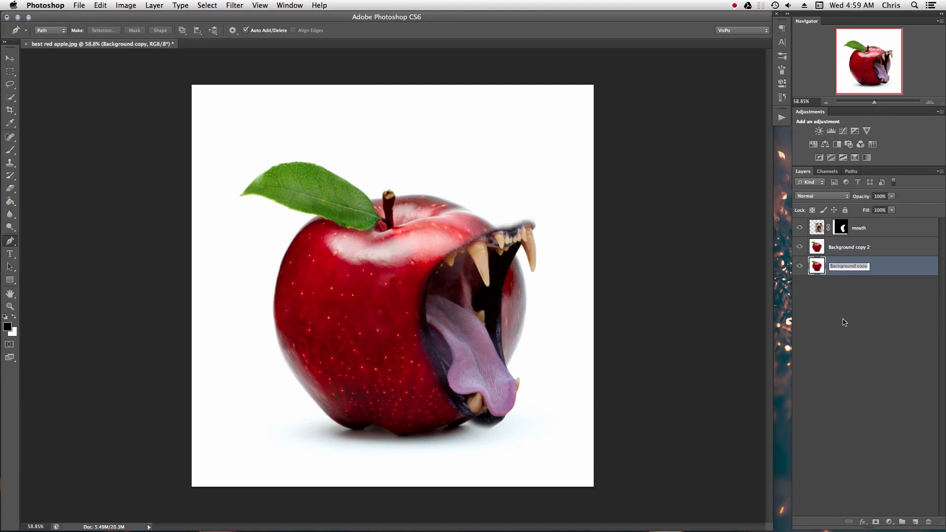
type("back")
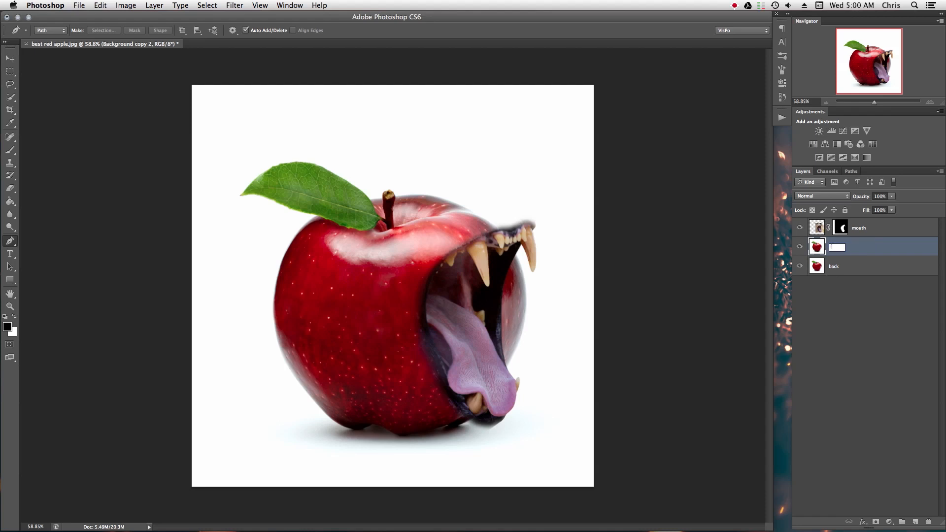
type("front")
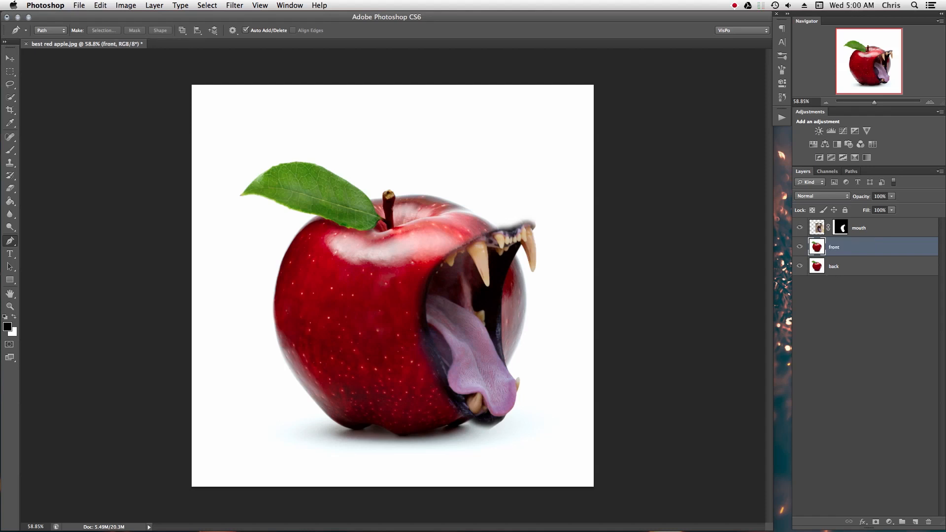
- Add a new layer filled with white beneath them and a layer mask on front
left_click(903, 522)
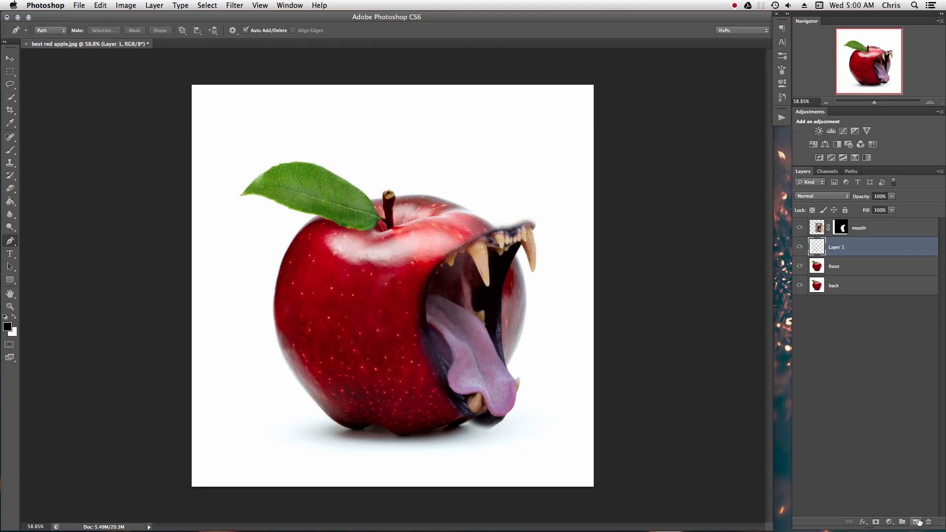
left_click(833, 285)
type("white")
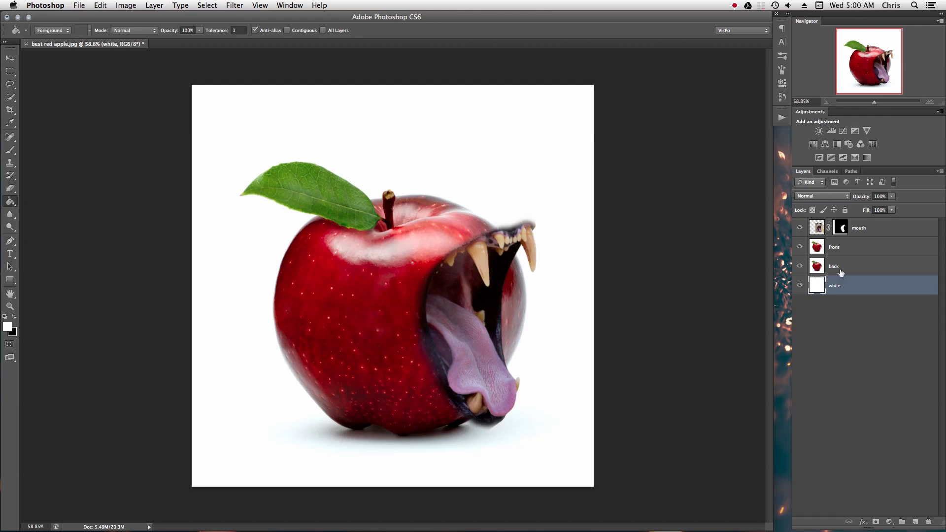
mouse_move(836, 276)
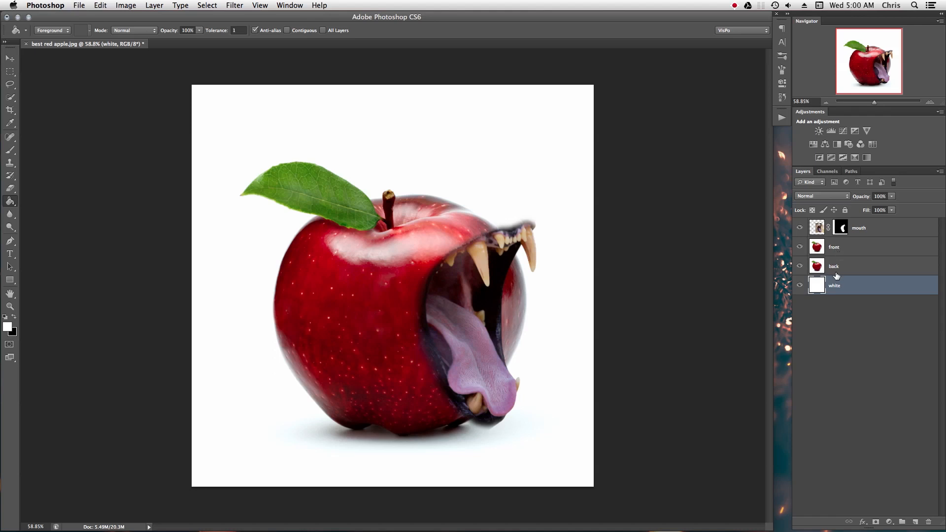
left_click(833, 246)
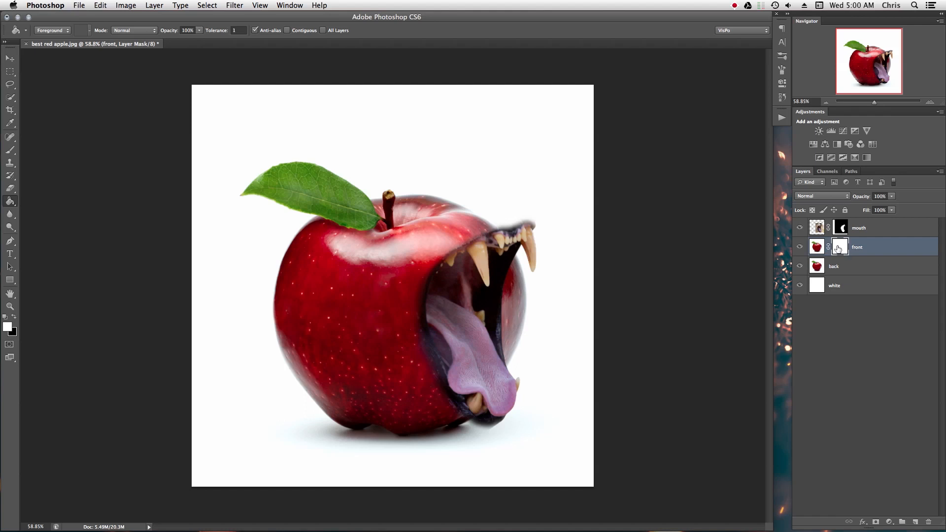
- Add a layer mask to the back layer and reselect front
left_click(835, 266)
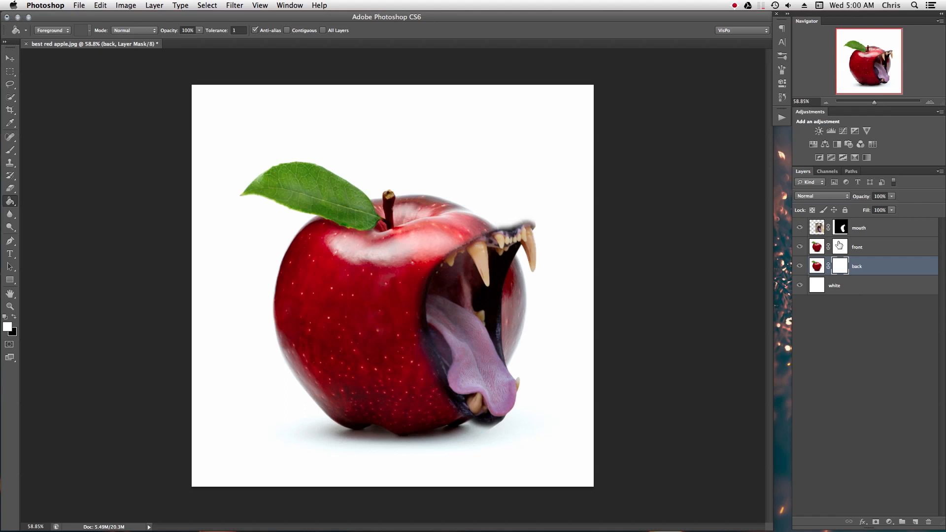
left_click(863, 246)
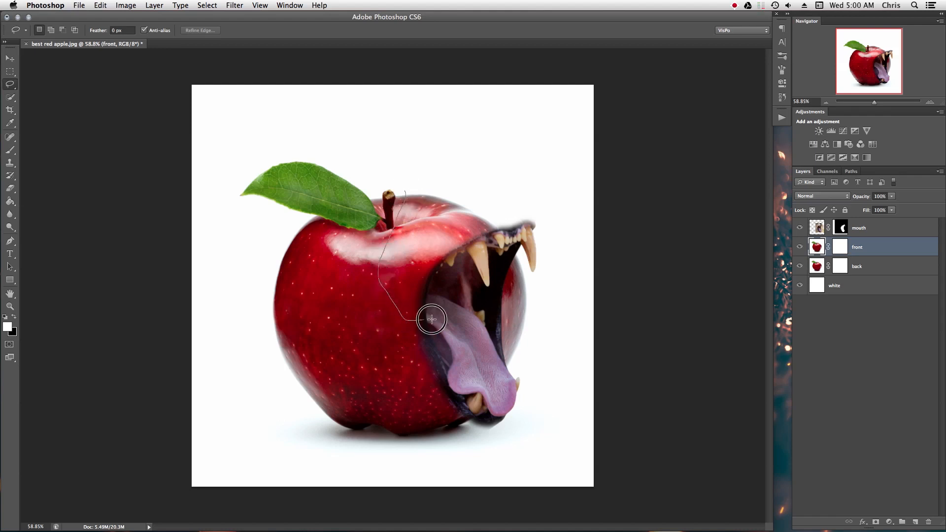
mouse_move(529, 207)
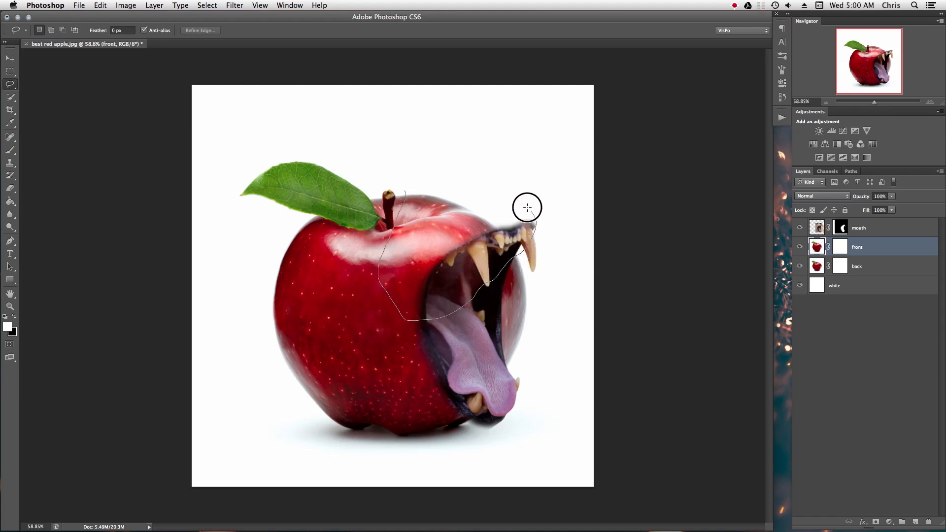
- Lasso the apple area above the teeth and Warp it into an upper lip over the teeth
left_click(528, 208)
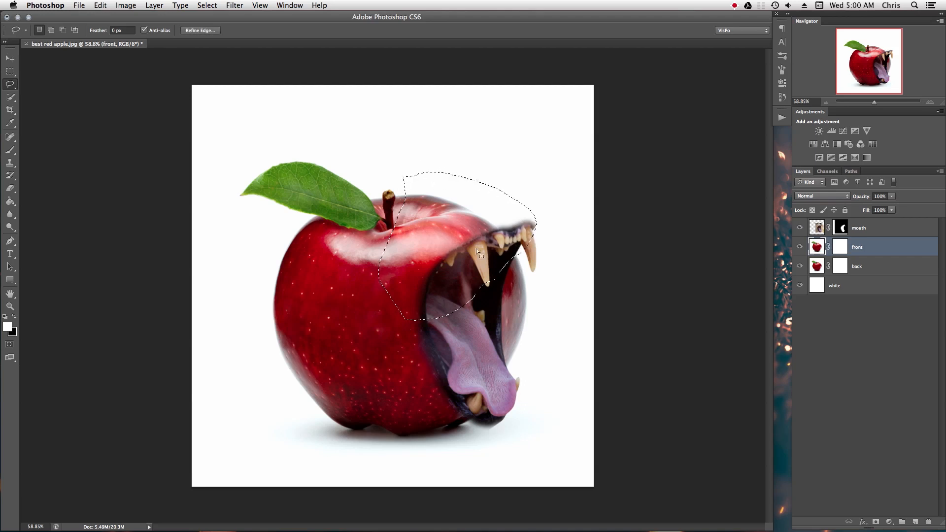
left_click(99, 6)
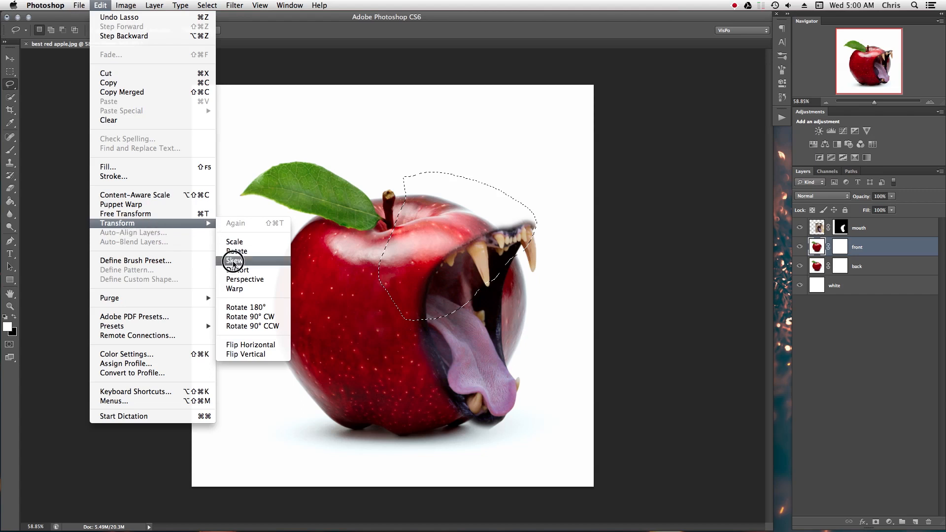
left_click(235, 289)
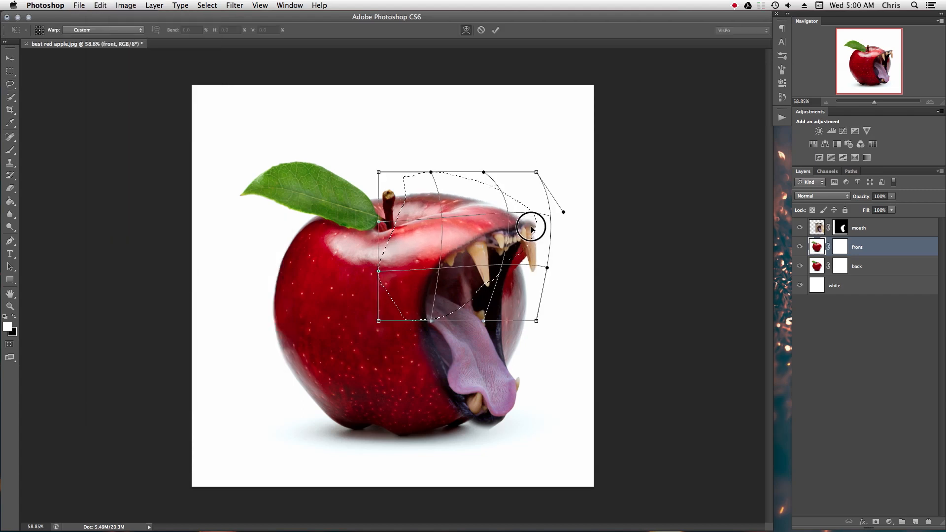
left_click_drag(531, 227, 531, 220)
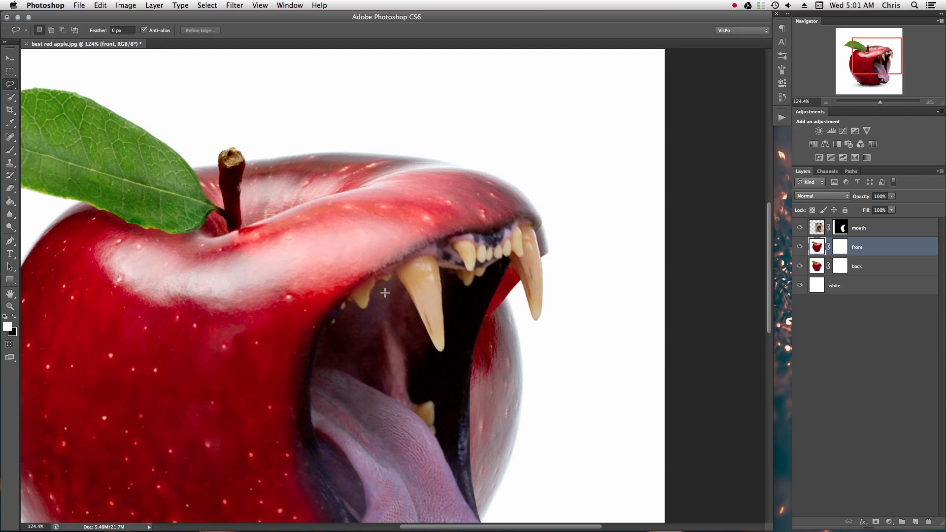
- Lasso the apple skin at the tongue's base and warp its lower edge around the tongue
scroll("down", 3)
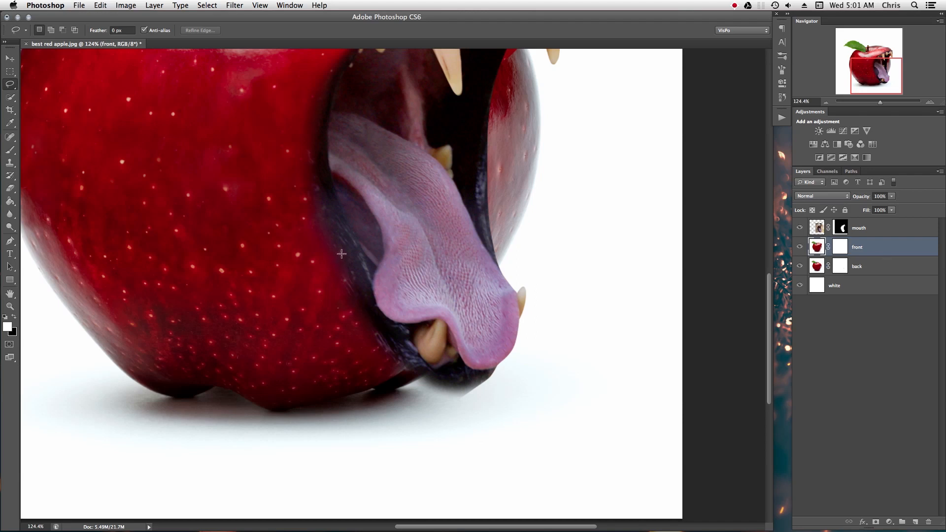
mouse_move(343, 259)
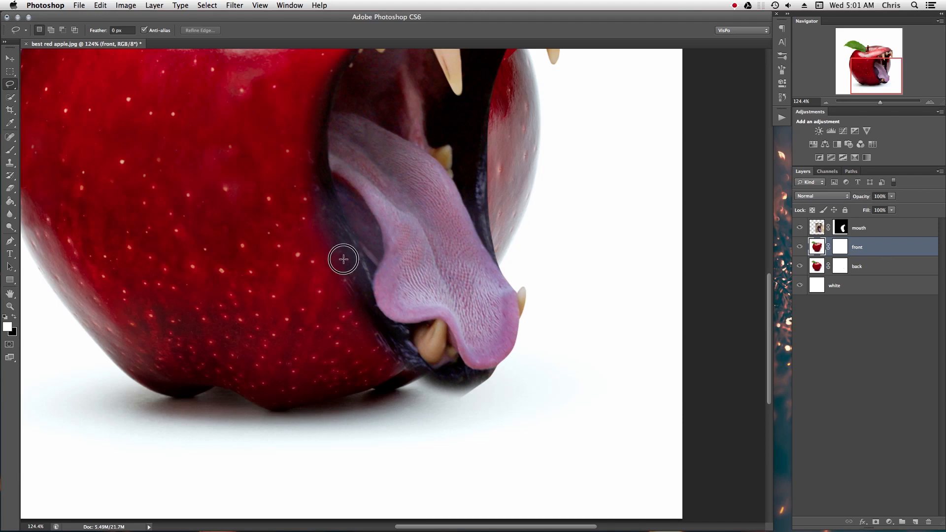
left_click_drag(342, 259, 520, 431)
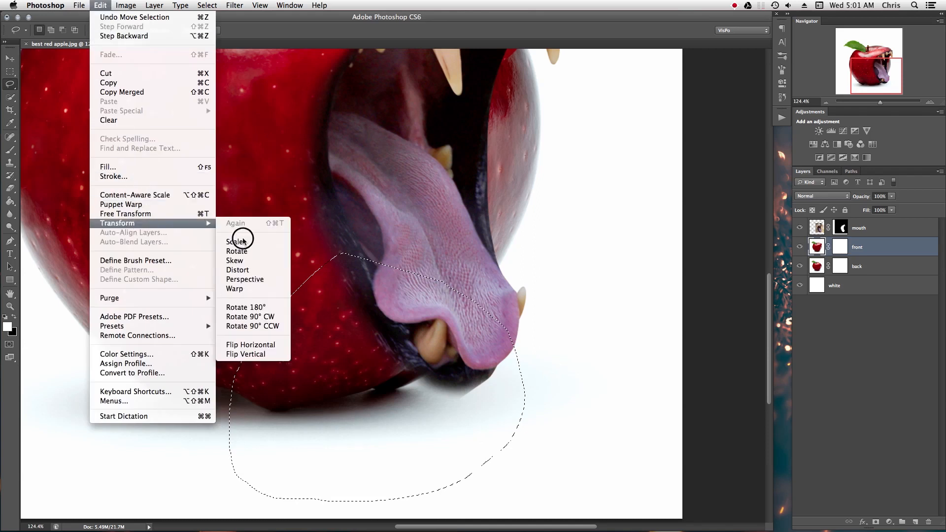
left_click(234, 288)
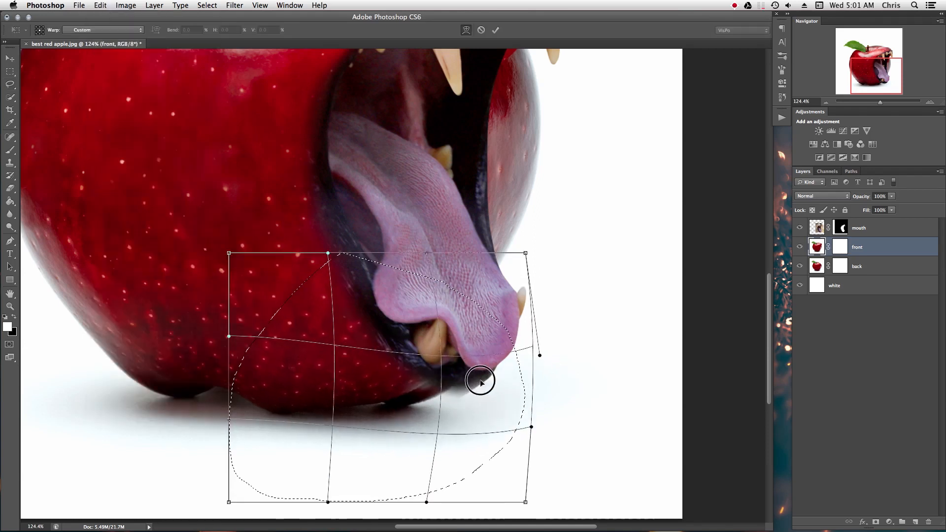
left_click_drag(480, 381, 499, 386)
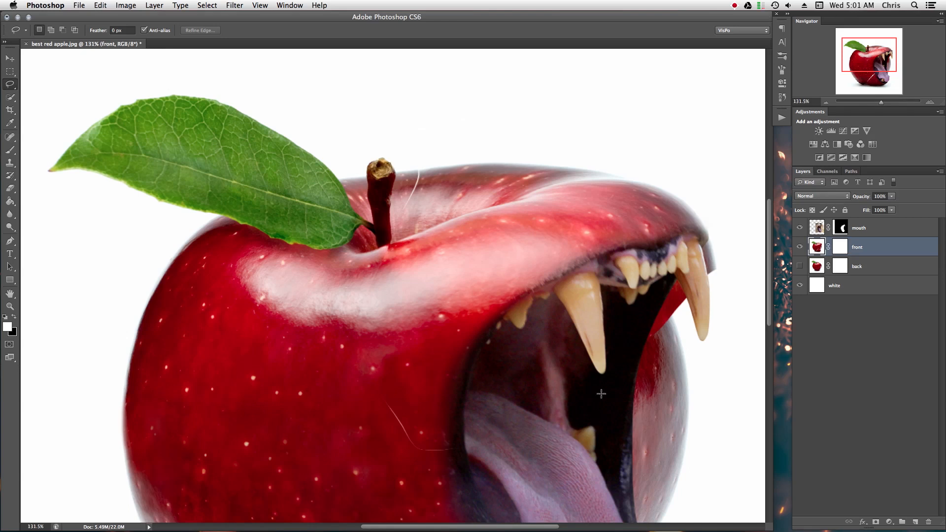
- Paint black on the front layer mask from the stem down and left of the mouth, then reveal the back layer
left_click(10, 136)
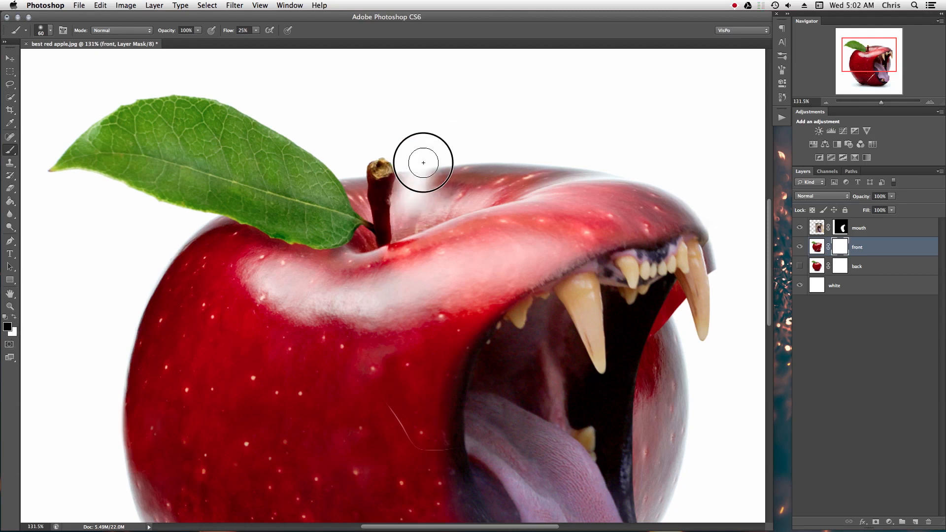
left_click_drag(423, 163, 365, 284)
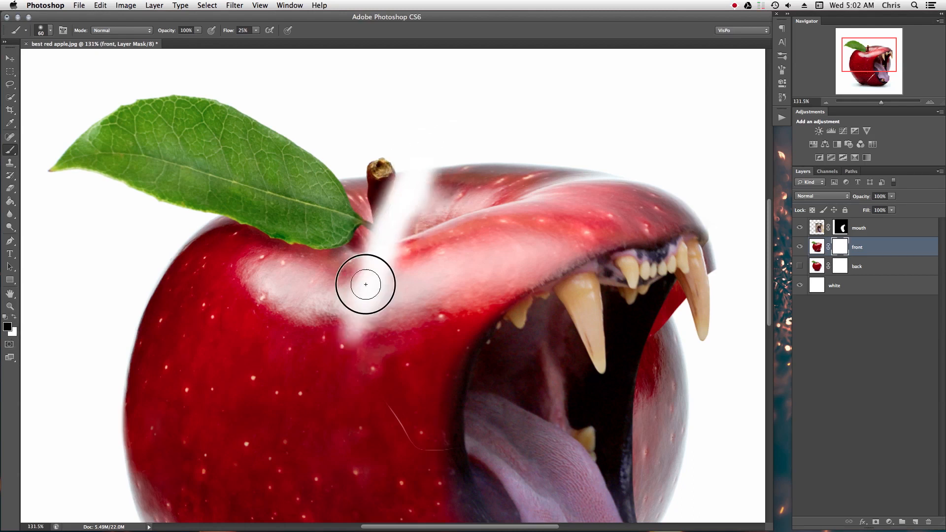
left_click_drag(367, 284, 488, 443)
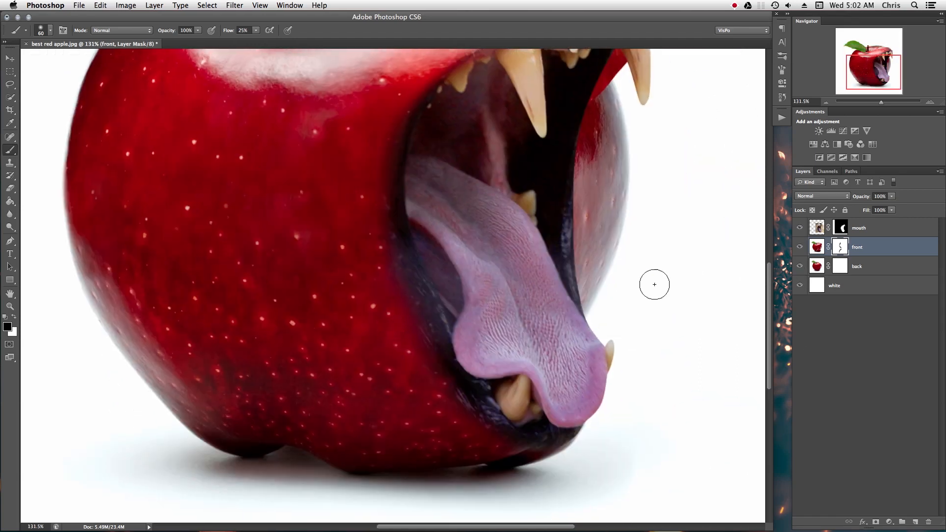
mouse_move(98, 302)
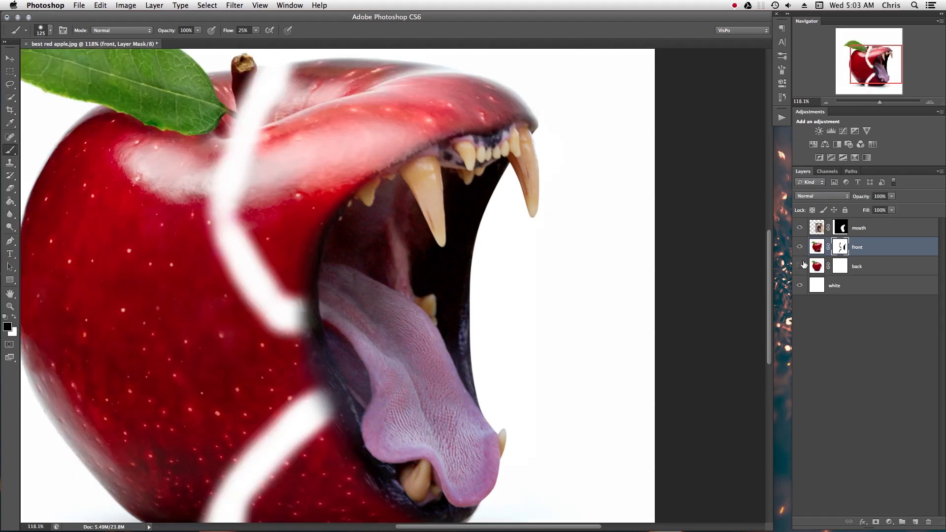
left_click(857, 266)
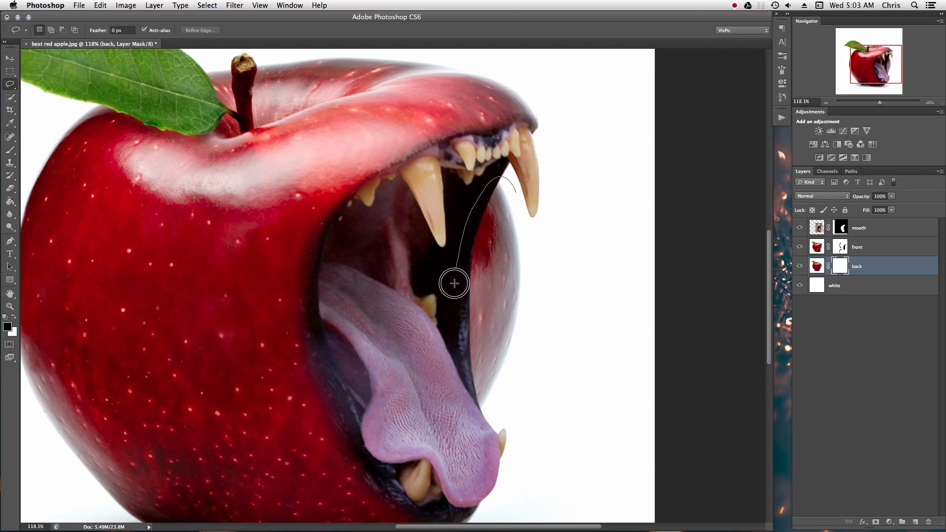
- Lasso the back-layer area right of the mouth to hide it through the mask
left_click_drag(454, 283, 533, 193)
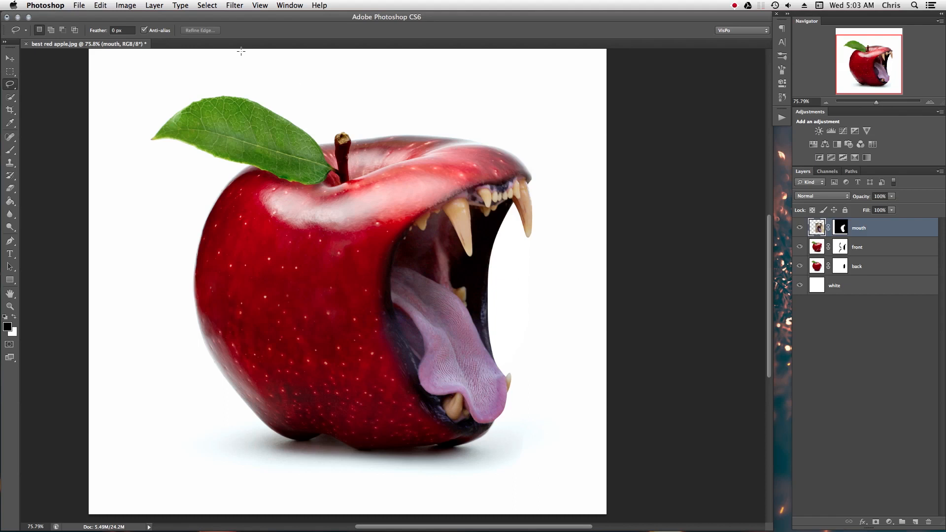
left_click(125, 6)
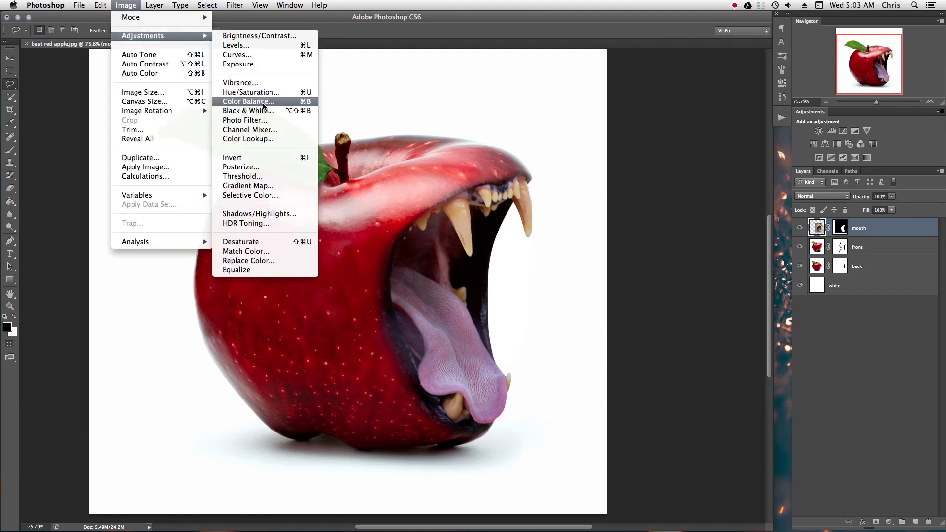
- Apply Color Balance to the mouth layer with midtones Magenta -18 and Yellow -37
left_click(249, 101)
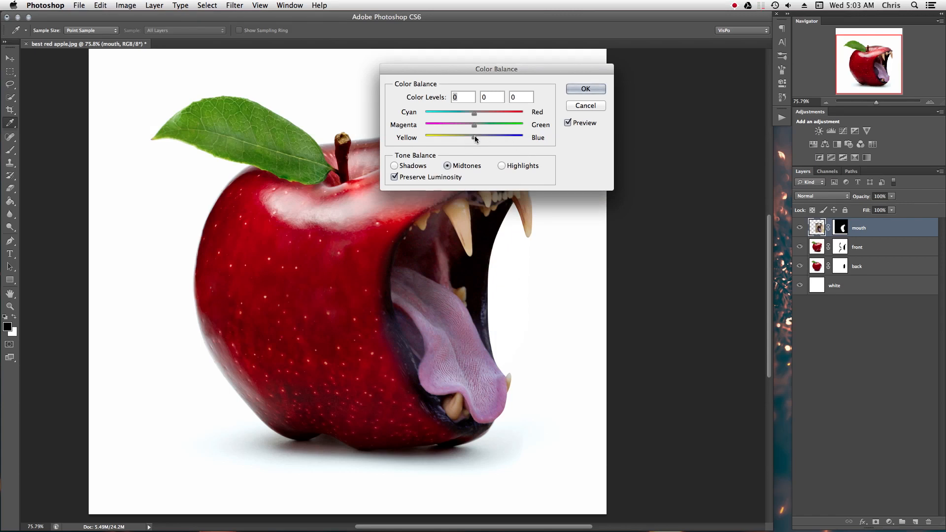
left_click_drag(496, 69, 654, 253)
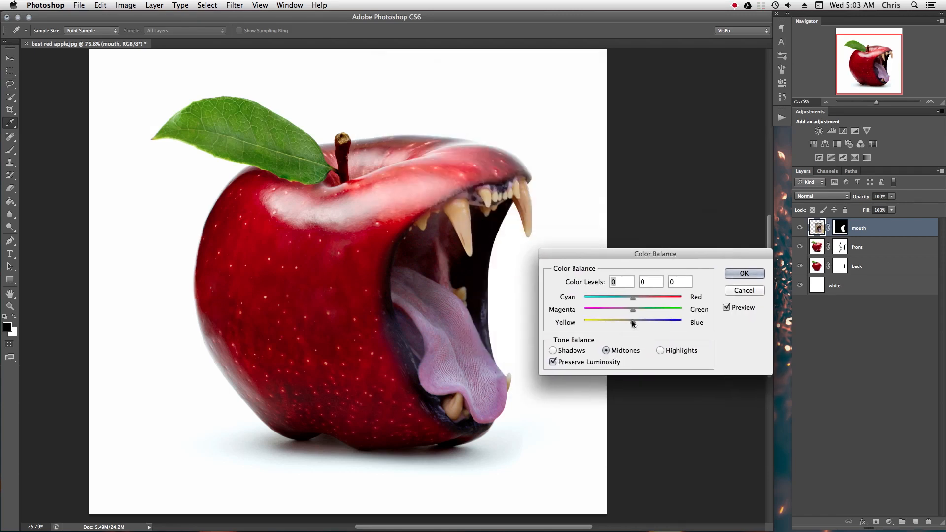
left_click_drag(633, 322, 614, 323)
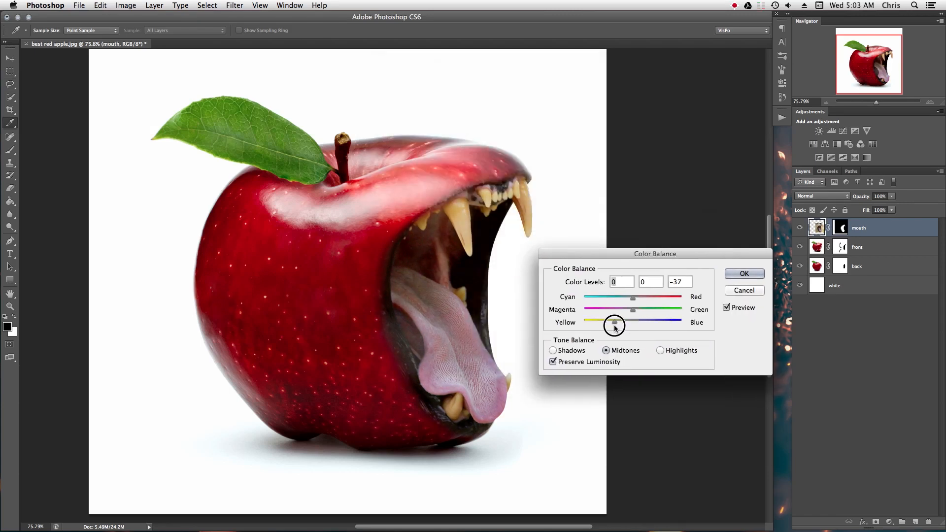
left_click_drag(632, 309, 625, 314)
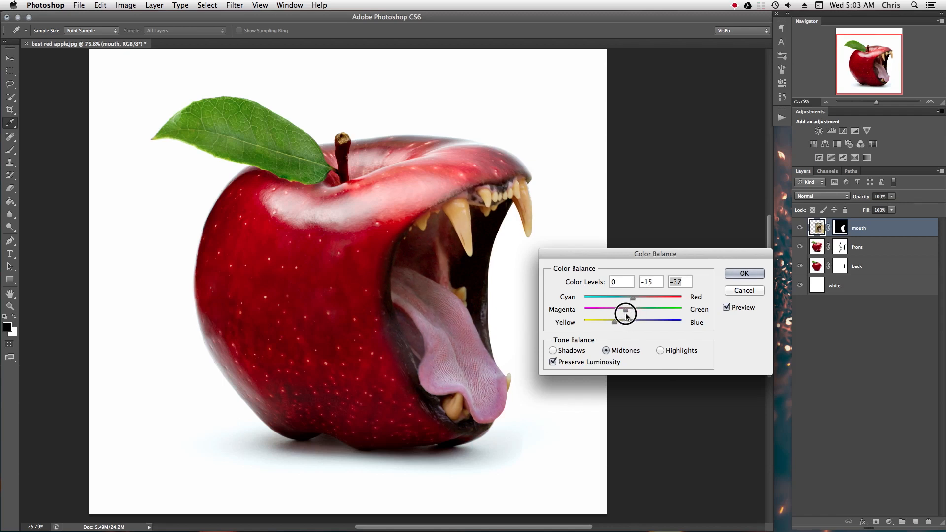
left_click_drag(626, 313, 623, 309)
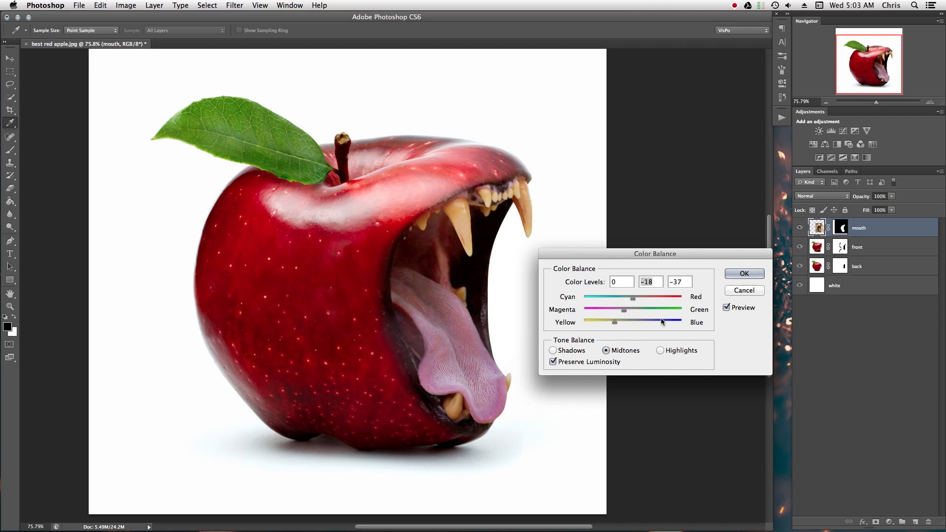
left_click(726, 308)
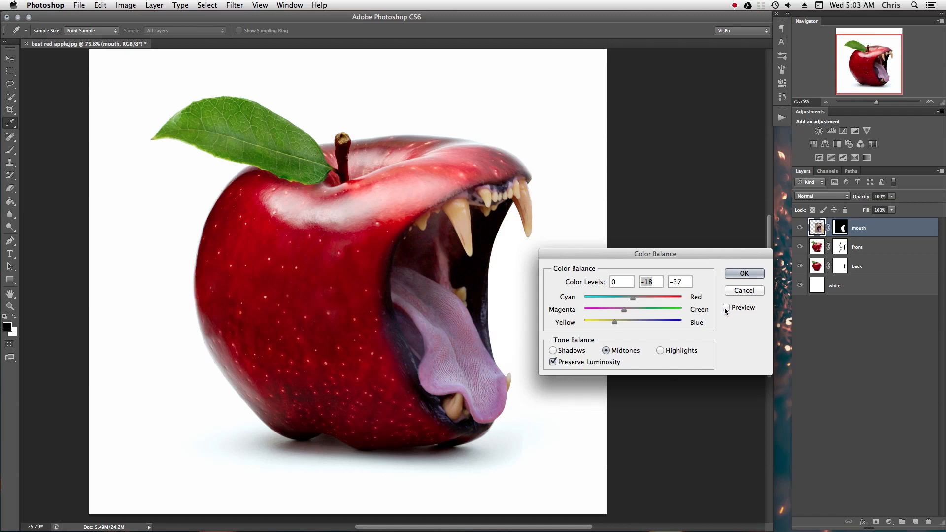
left_click(744, 273)
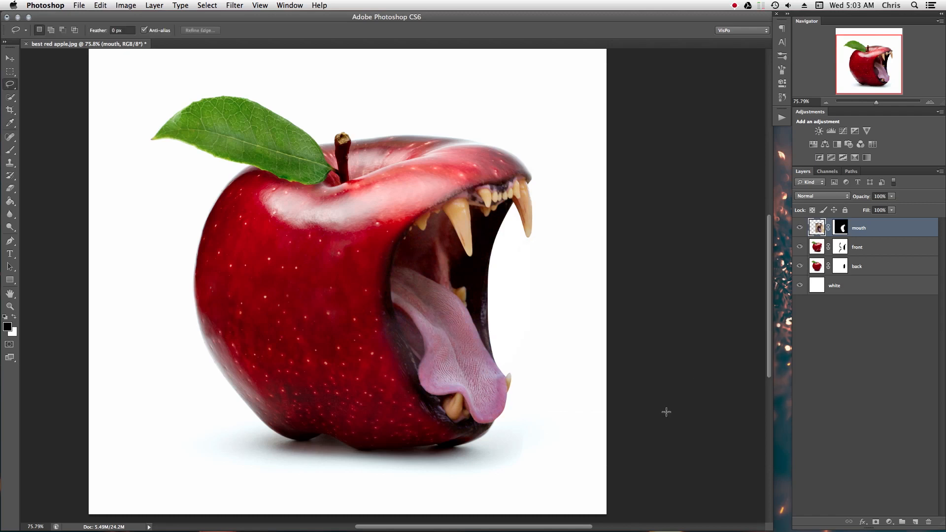
mouse_move(640, 345)
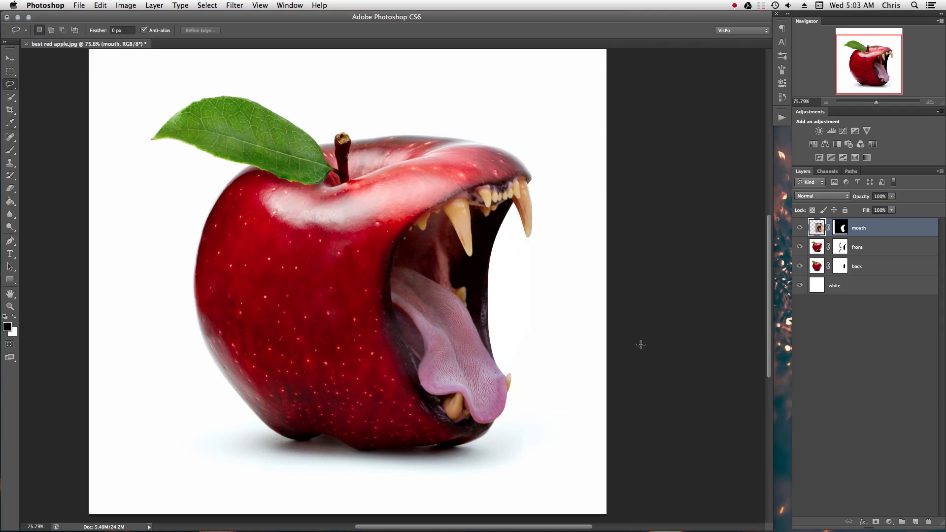
mouse_move(88, 5)
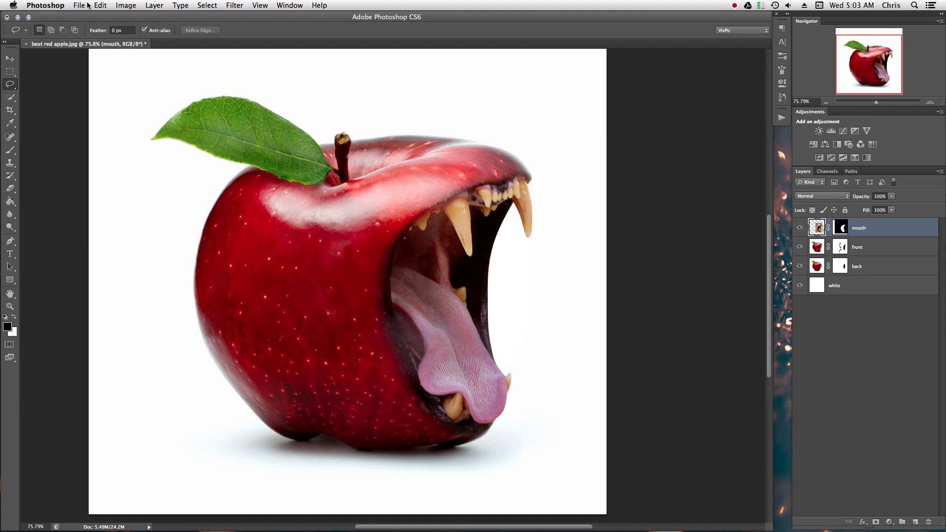
- Save the document as best red apple.psd in Photoshop format with layers kept
left_click(79, 6)
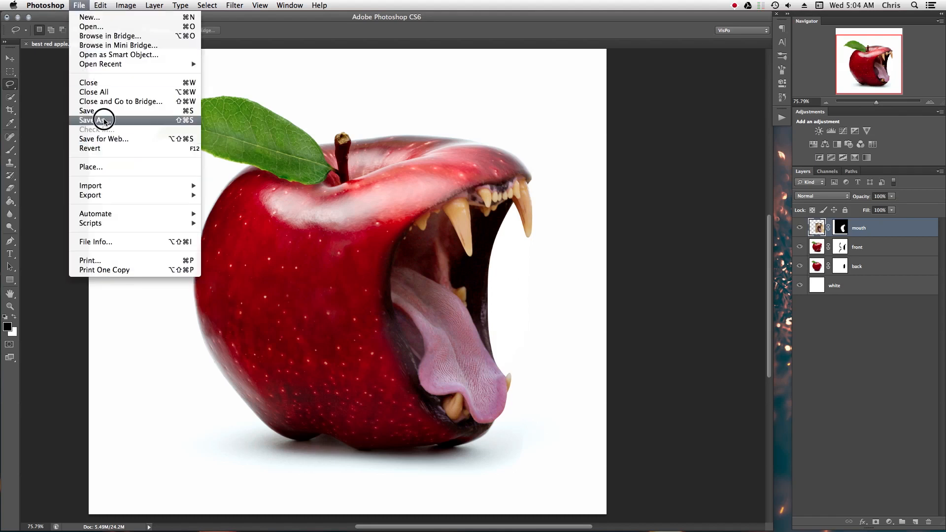
left_click(97, 120)
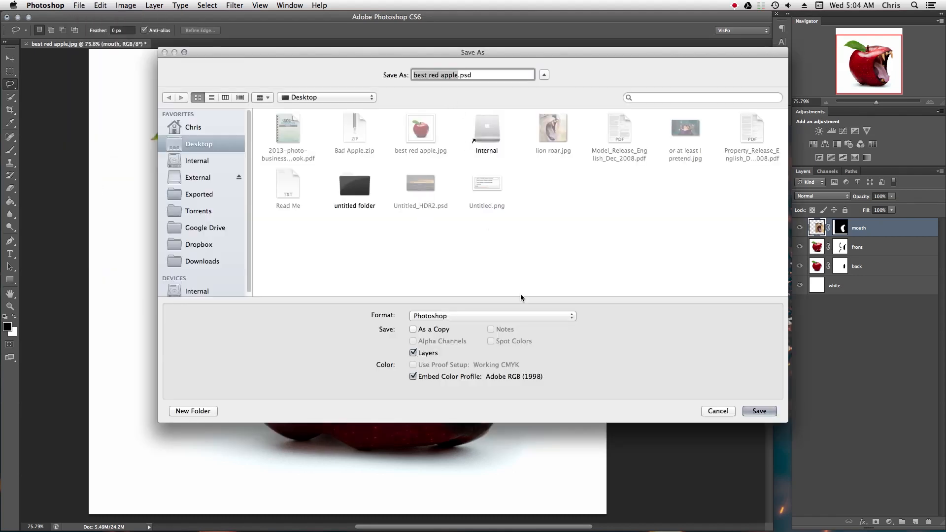
mouse_move(479, 345)
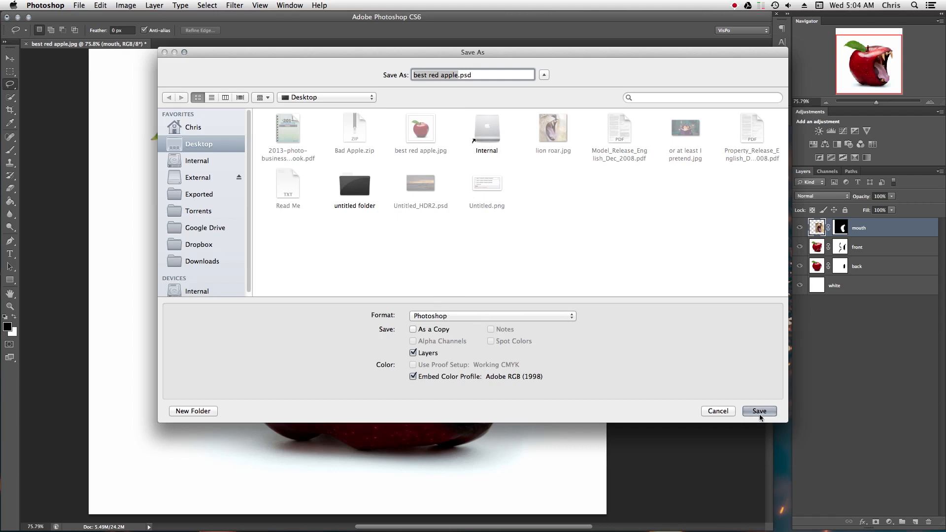
left_click(758, 411)
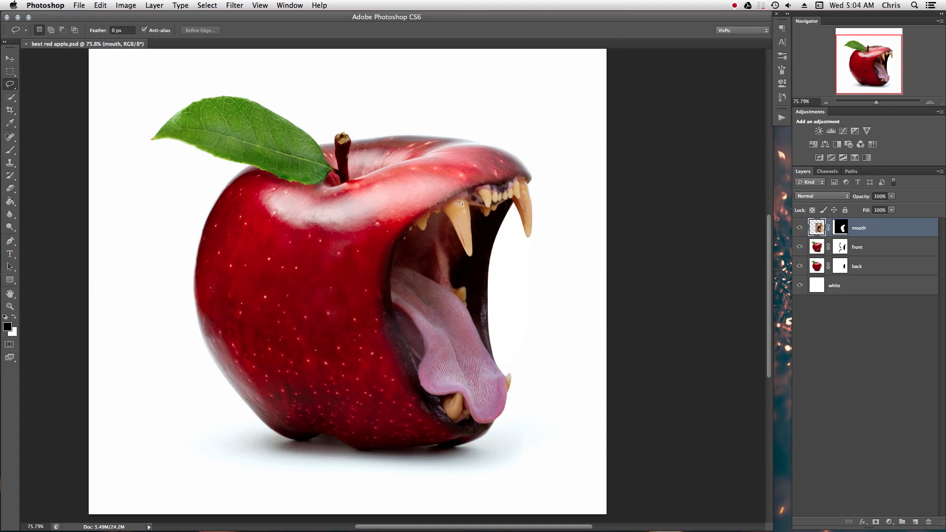
- Set Save for Web to JPEG Very High and proceed to save best-red-apple.jpg
left_click(79, 5)
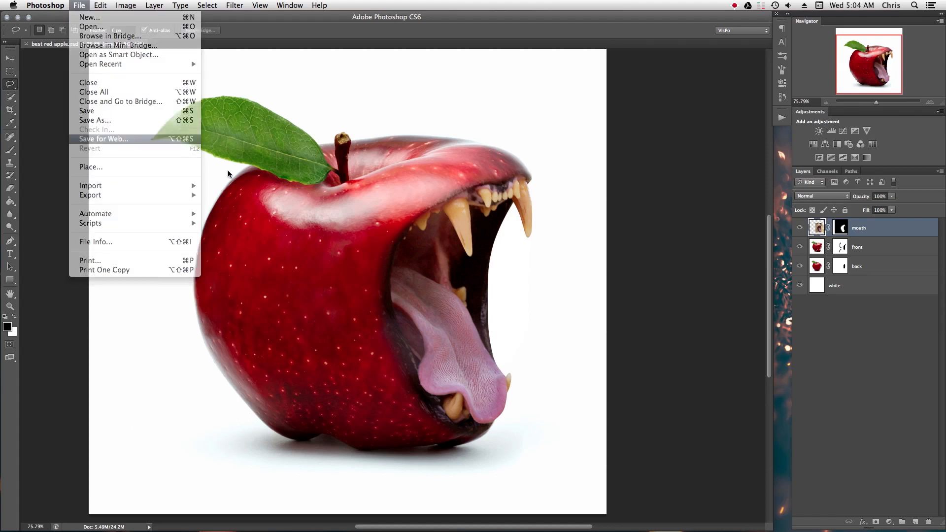
left_click(104, 139)
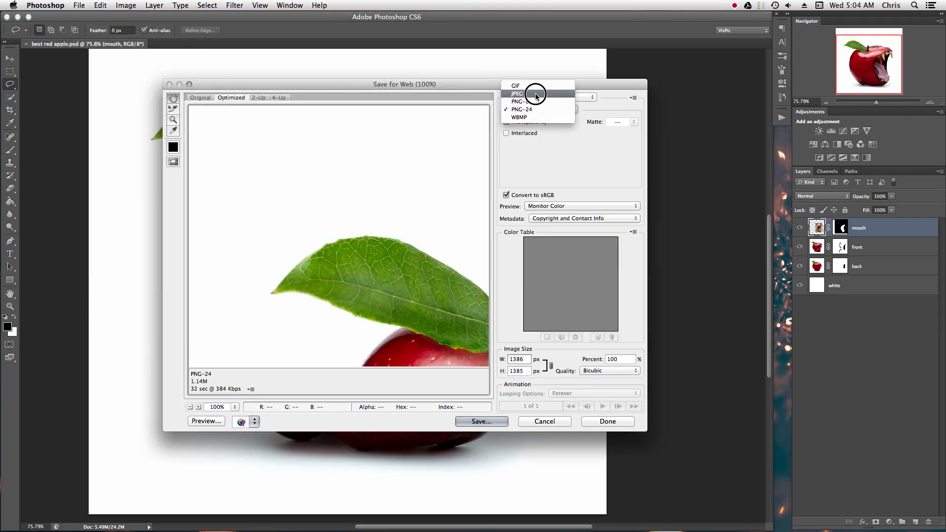
left_click(517, 93)
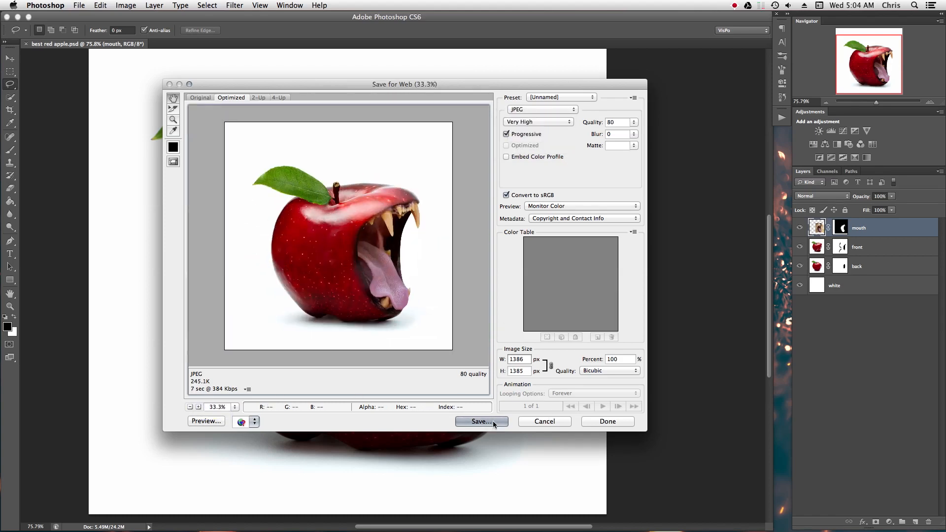
left_click(477, 420)
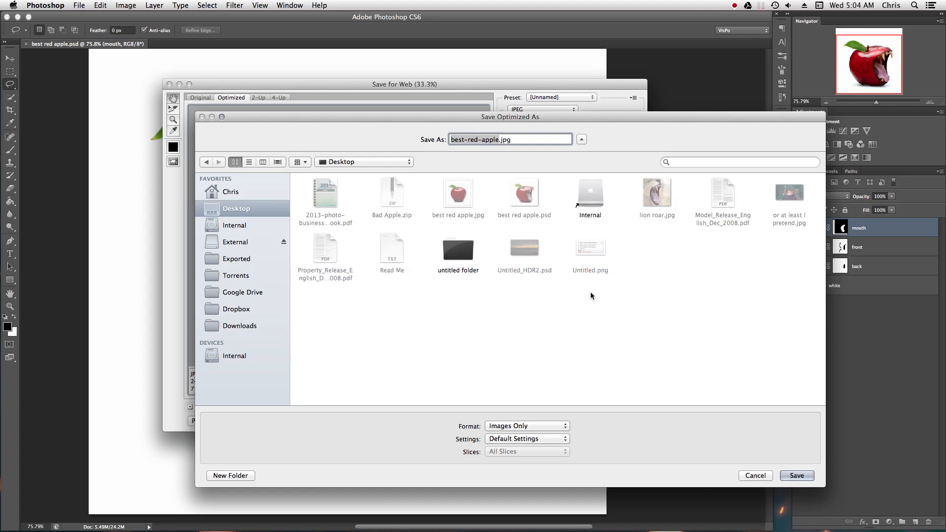